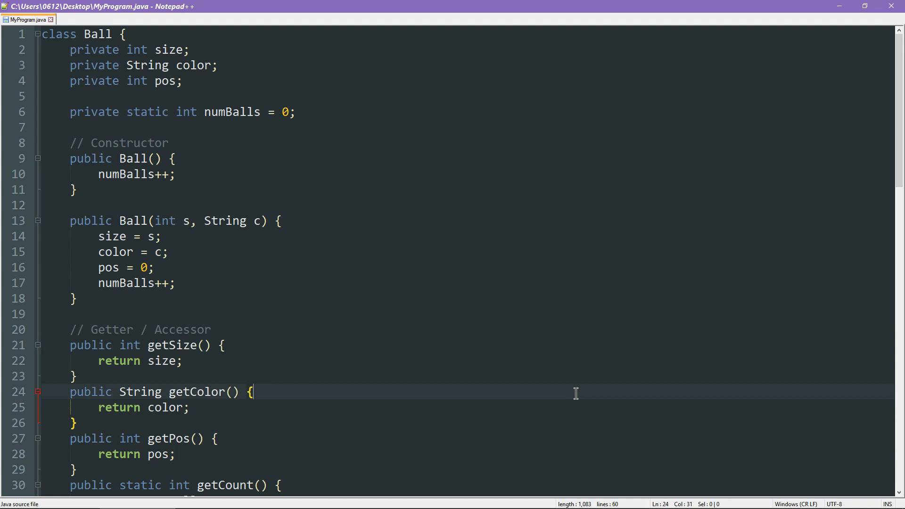
pyautogui.moveTo(184, 101)
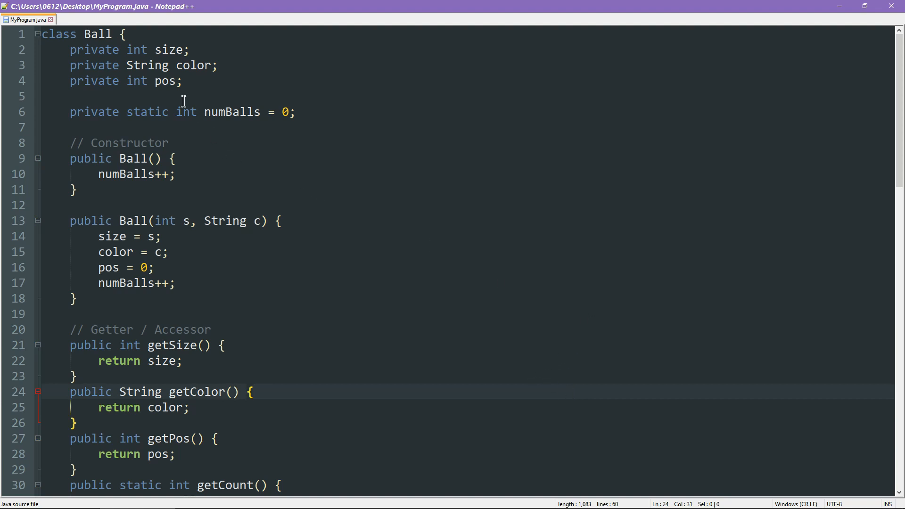
# Change the Ball fields size, color, pos and numBalls from private to protected.
pyautogui.doubleClick(94, 50)
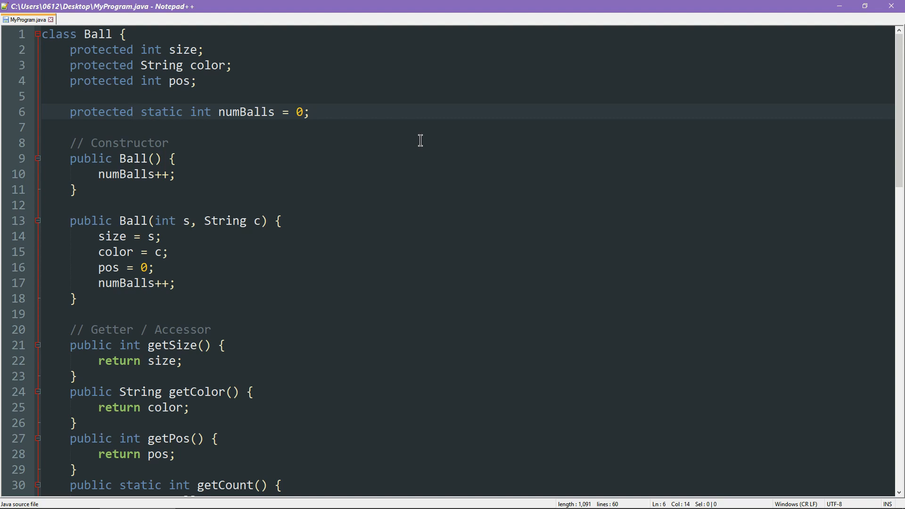
pyautogui.moveTo(239, 149)
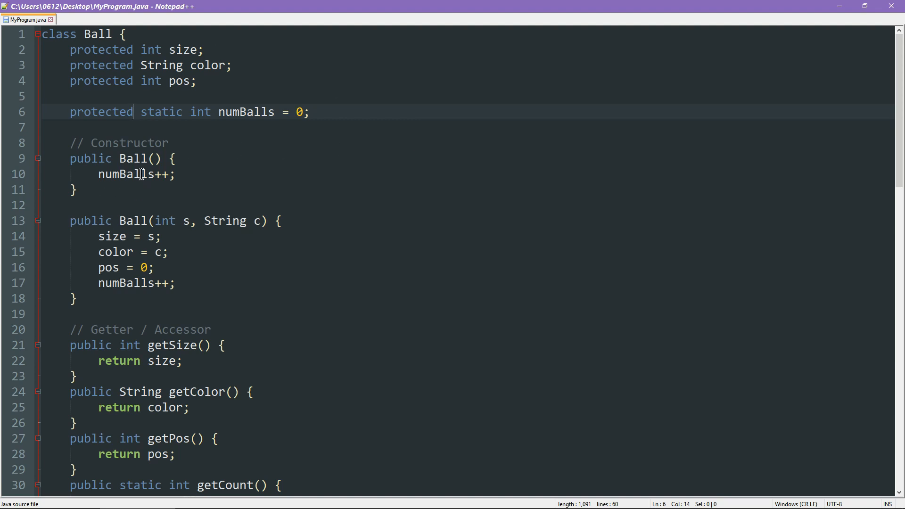
# Collapse Ball and write 'class GolfBall extends Ball {' with its braces above MyProgram.
pyautogui.click(35, 34)
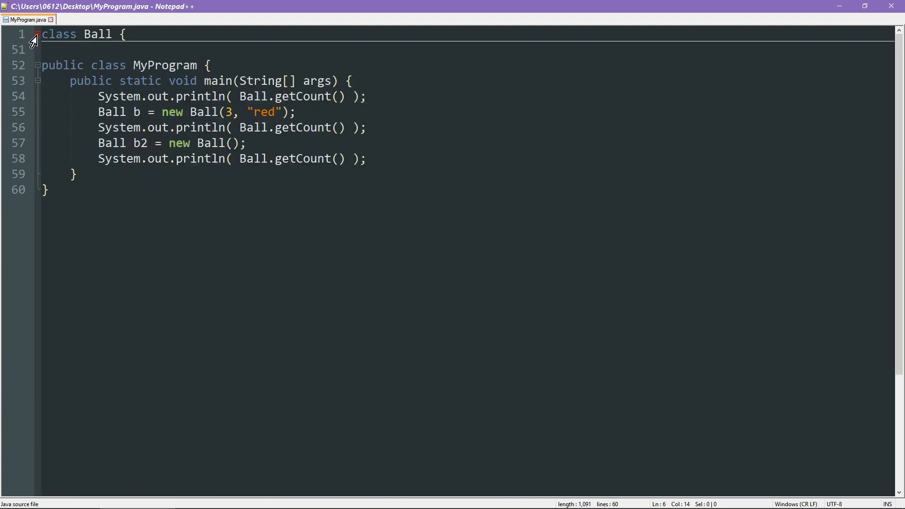
pyautogui.moveTo(217, 164)
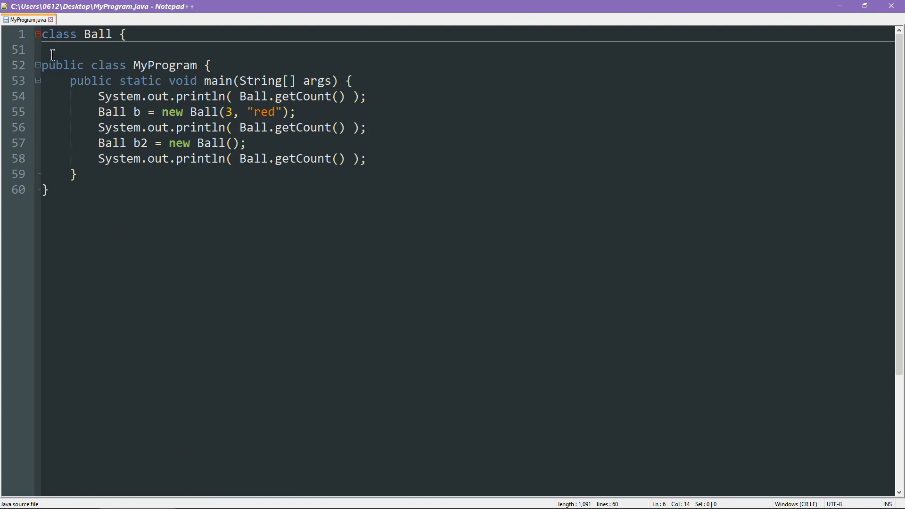
pyautogui.press('Enter')
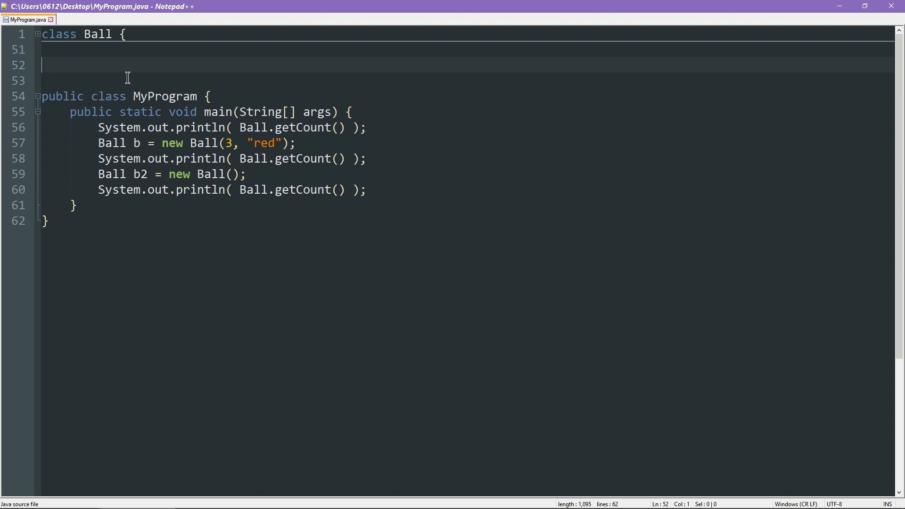
pyautogui.write('class Go')
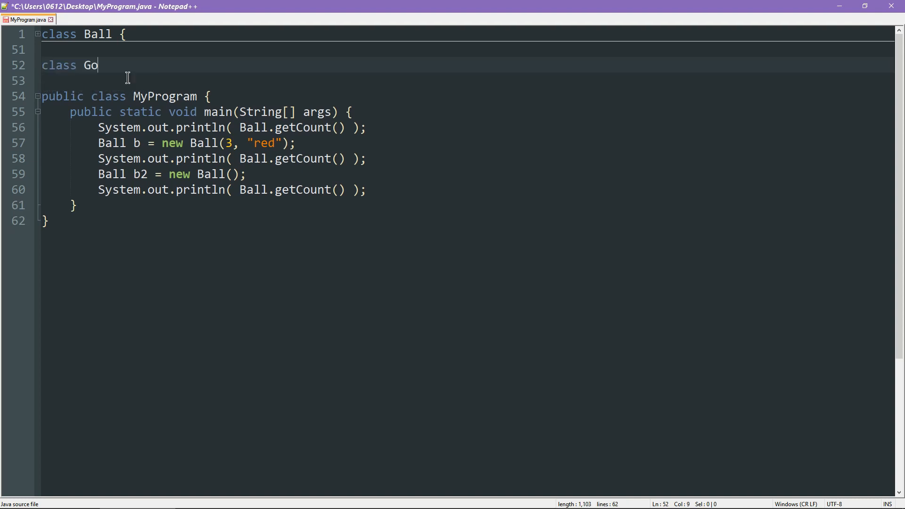
pyautogui.write('lfBall')
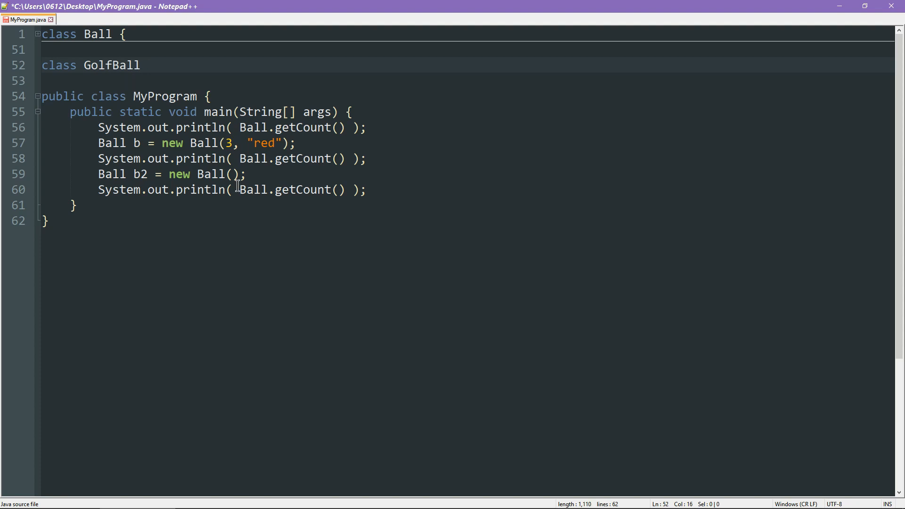
pyautogui.click(147, 65)
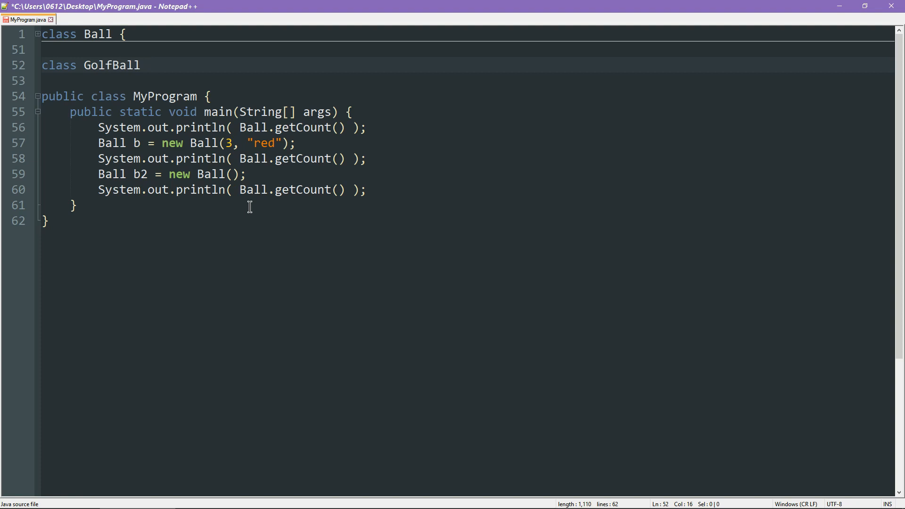
pyautogui.click(147, 65)
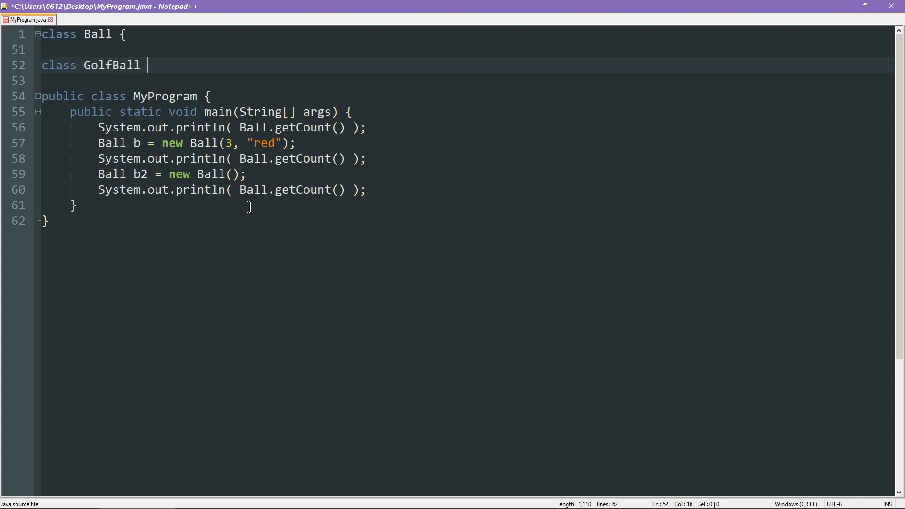
pyautogui.write('extends')
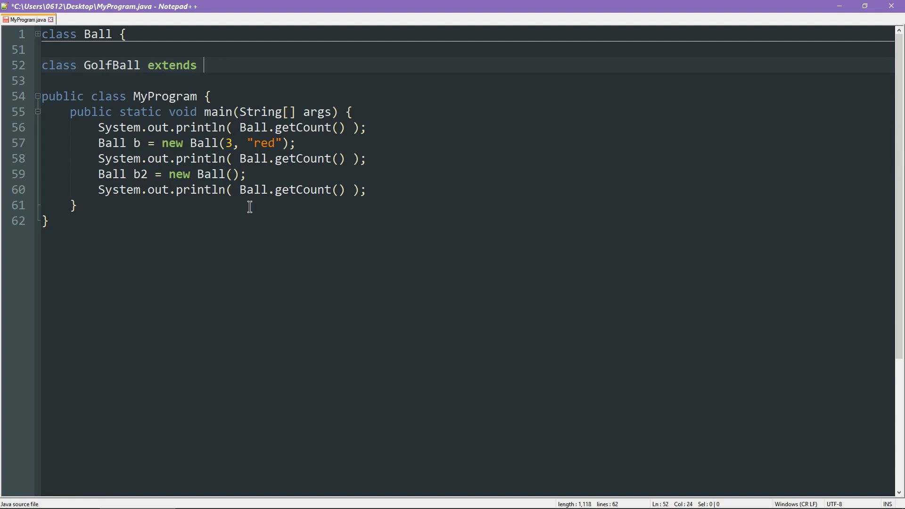
pyautogui.write('Ball')
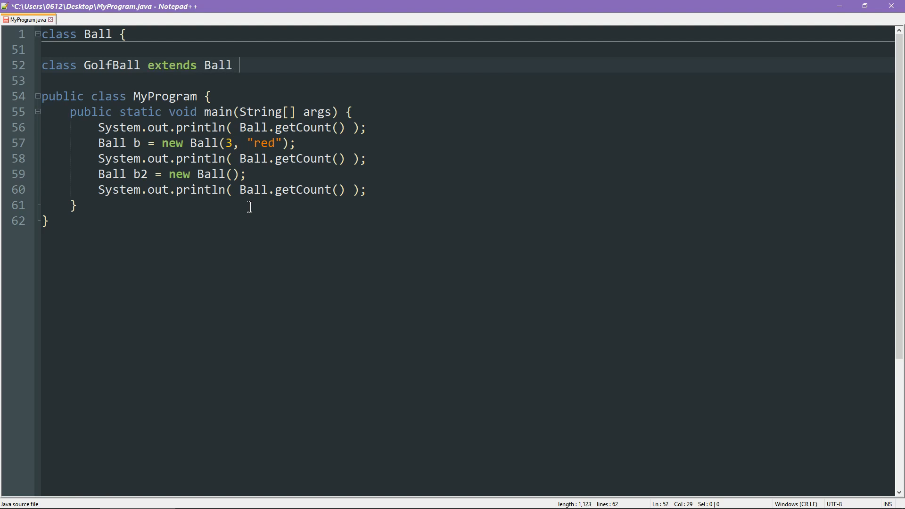
pyautogui.write('{')
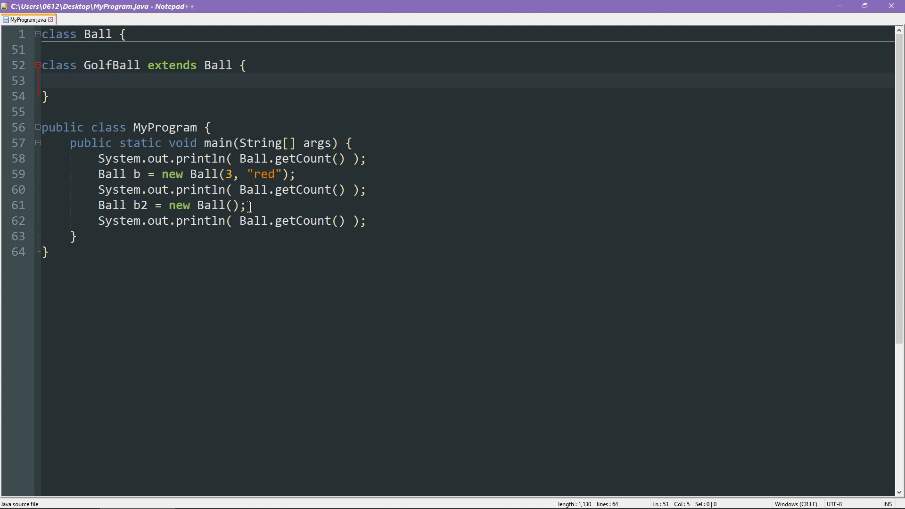
# Write 'public GolfBall(String col) {' and begin a super( call in its body.
pyautogui.write('public Gol')
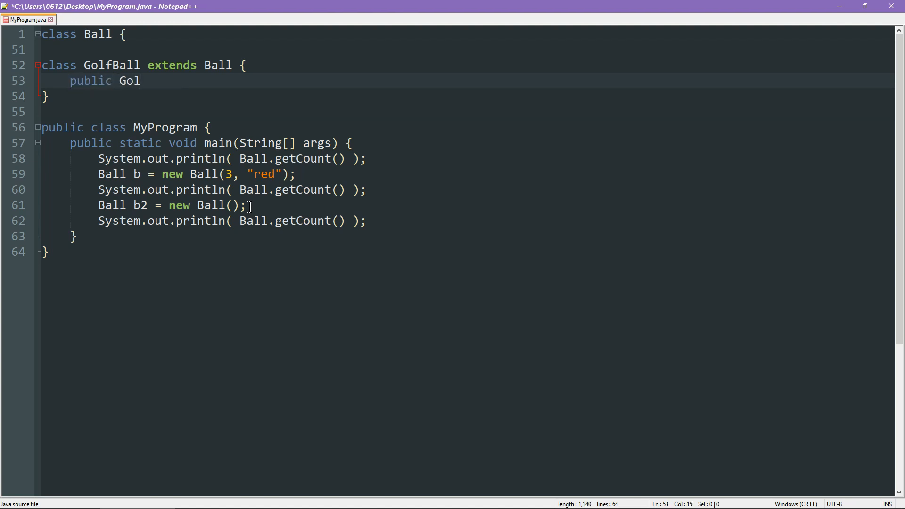
pyautogui.write('fBall')
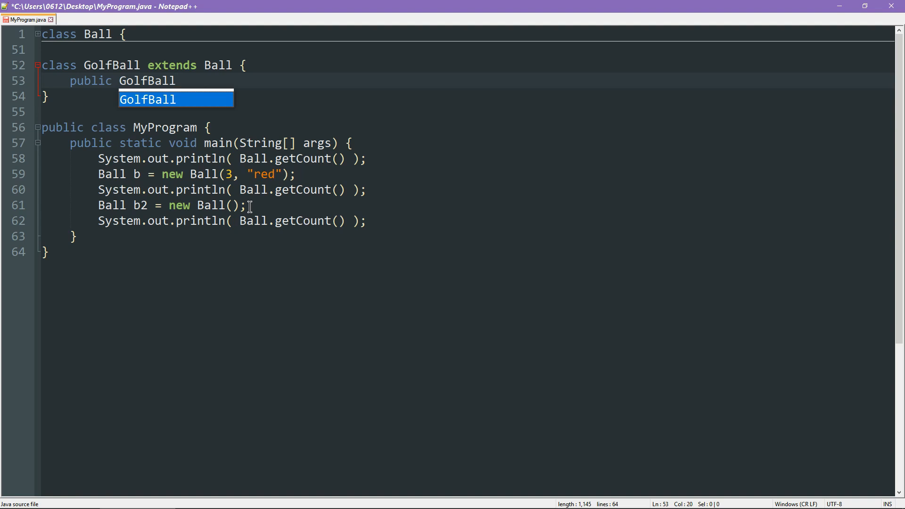
pyautogui.write('(')
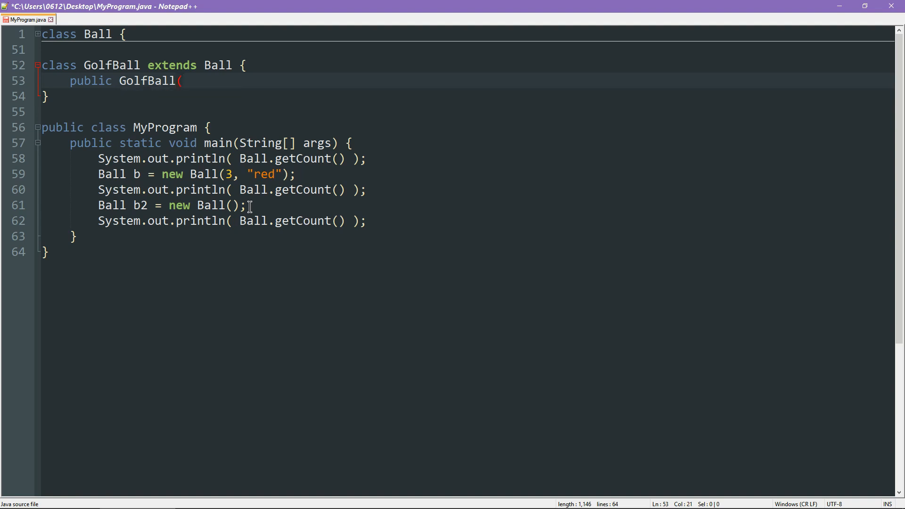
pyautogui.write('String col) {')
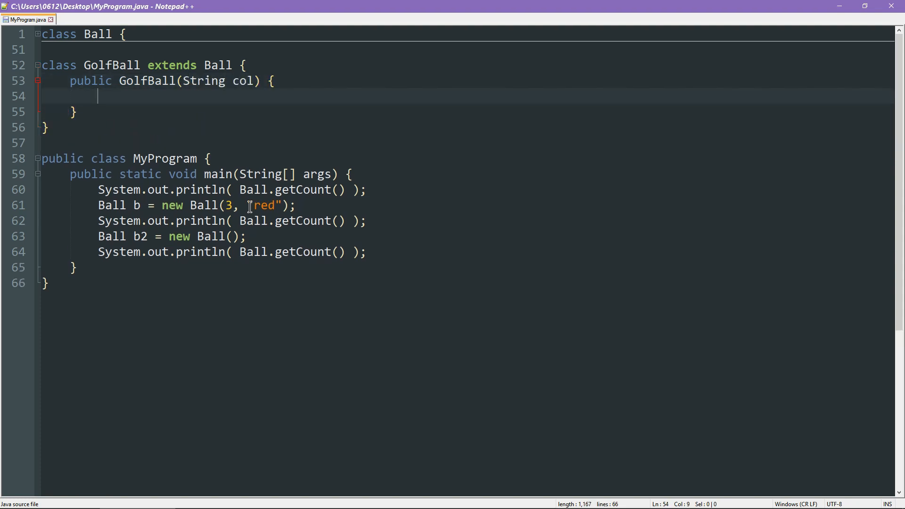
pyautogui.moveTo(256, 148)
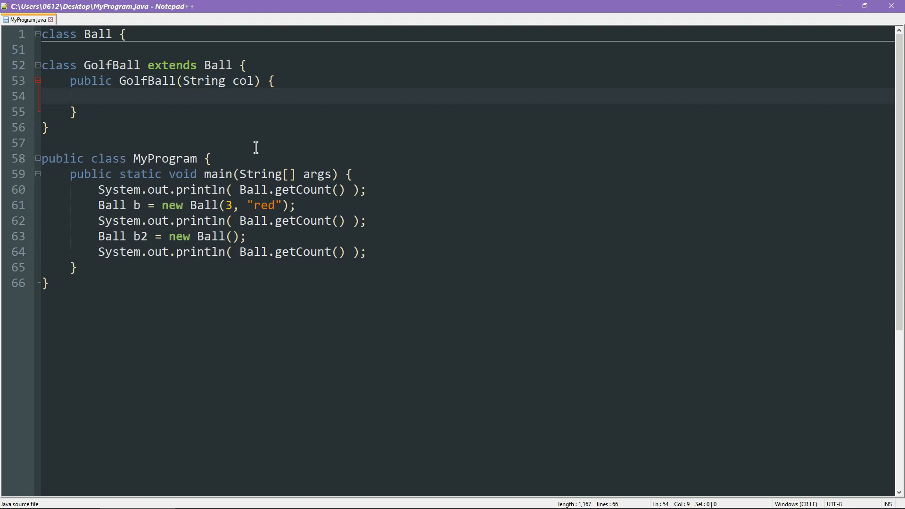
pyautogui.moveTo(180, 101)
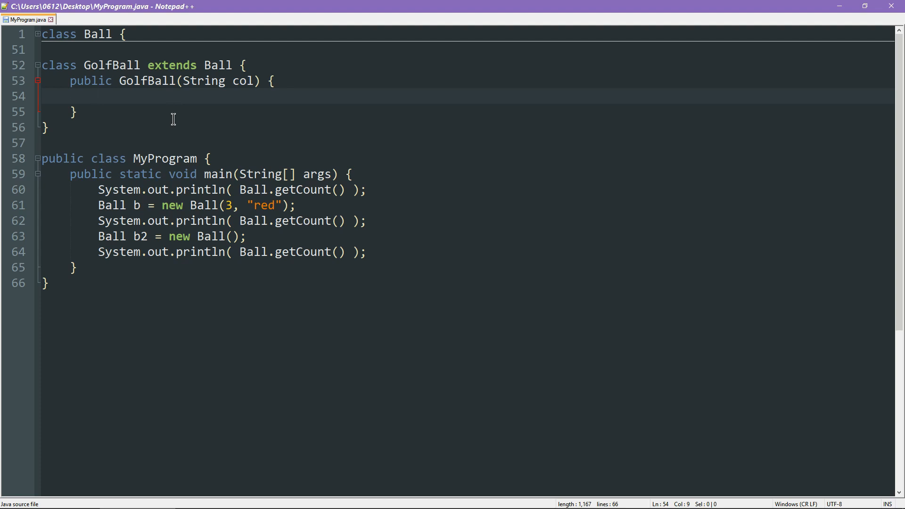
pyautogui.moveTo(161, 116)
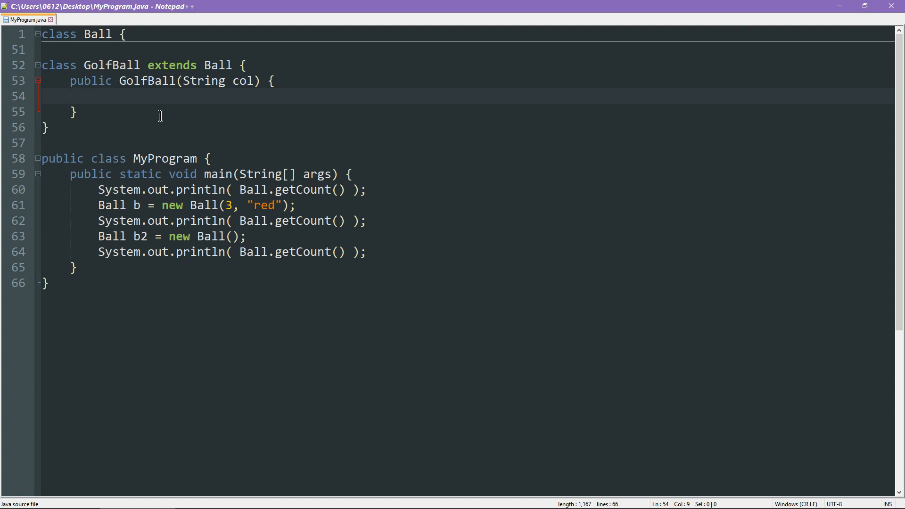
pyautogui.write('super')
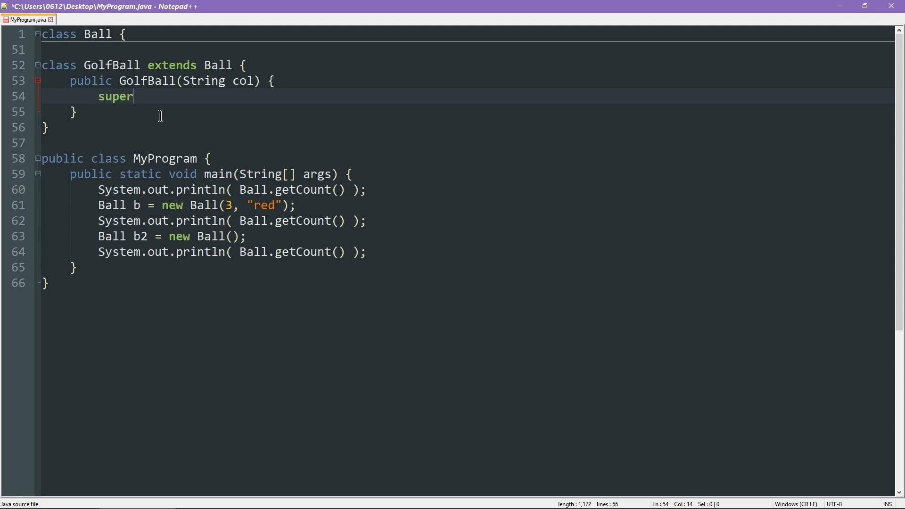
pyautogui.write('(')
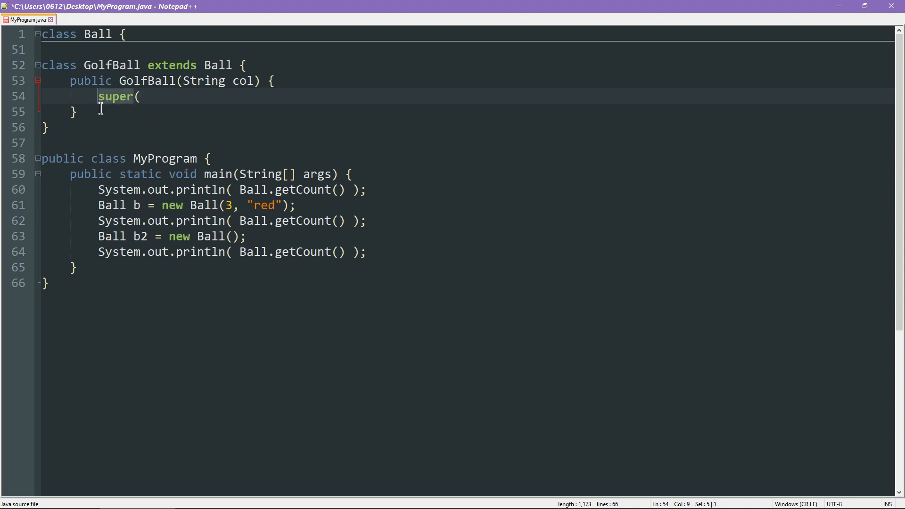
pyautogui.moveTo(186, 92)
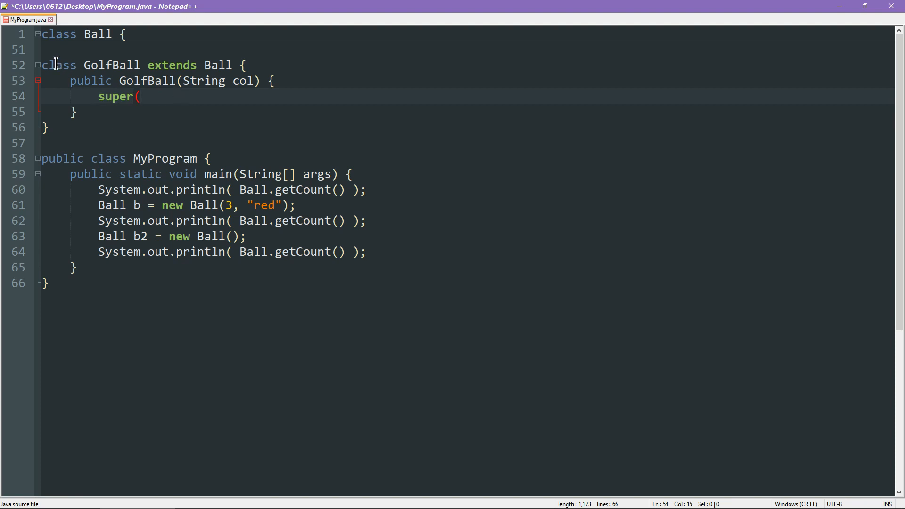
pyautogui.scroll(3)
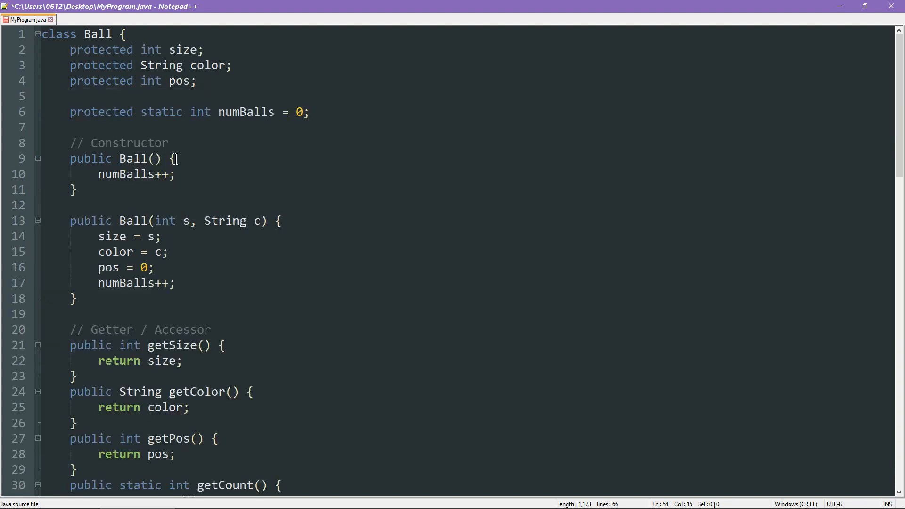
pyautogui.scroll(-3)
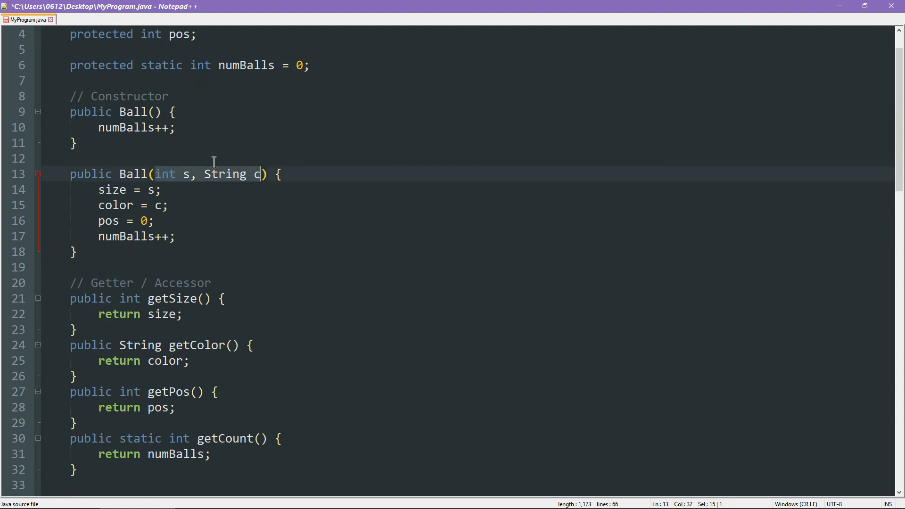
pyautogui.moveTo(243, 200)
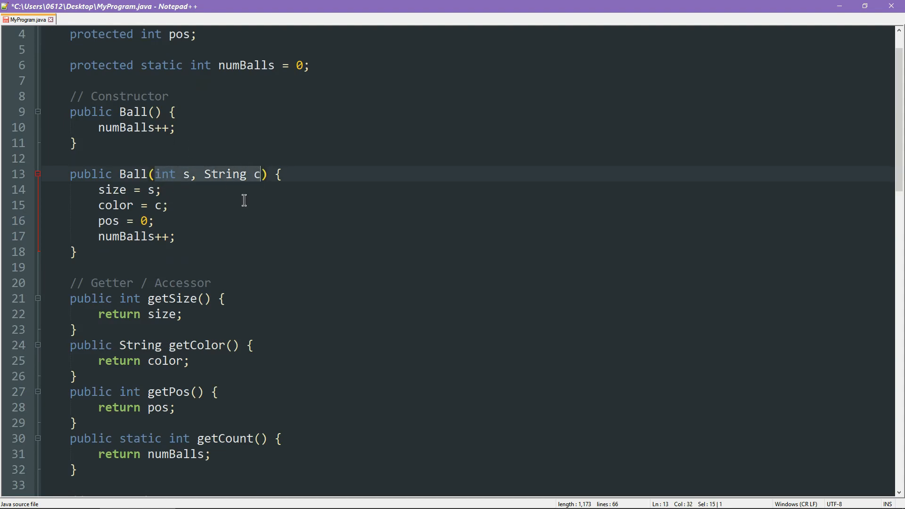
pyautogui.scroll(-3)
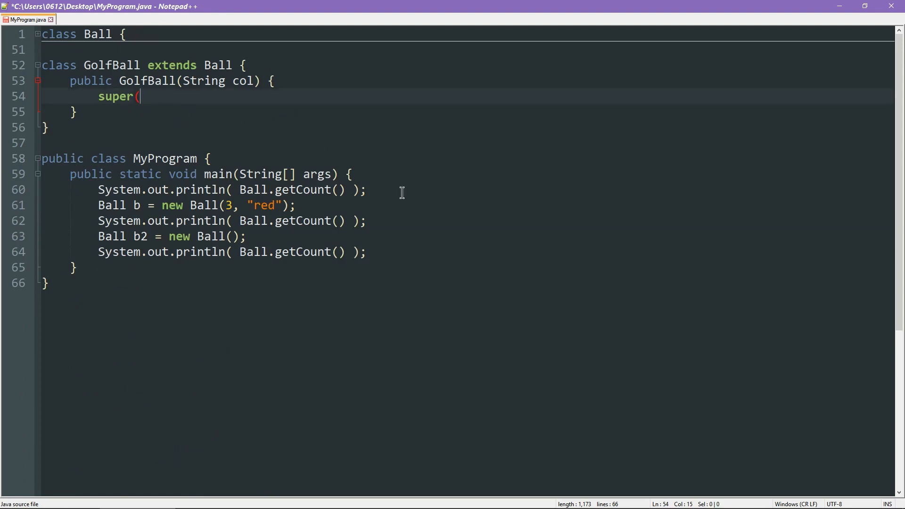
# Complete the constructor body as super(2,col);.
pyautogui.write('2,col')
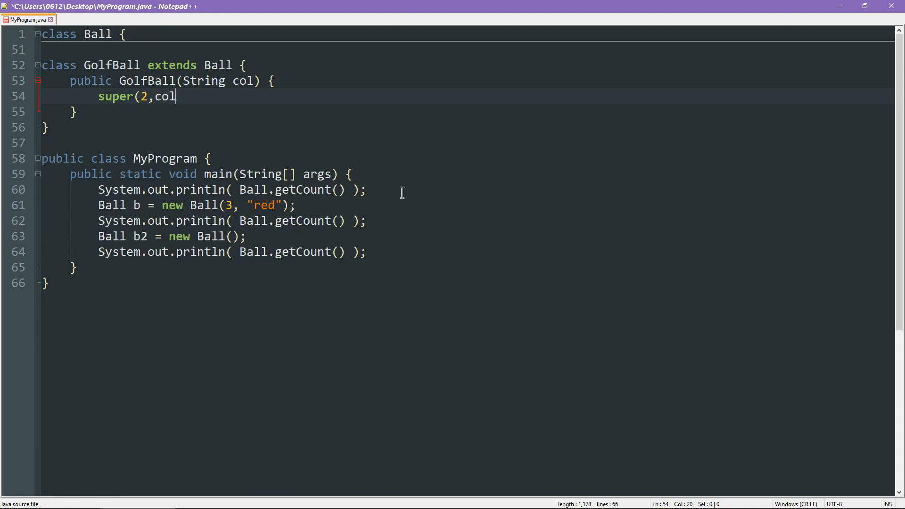
pyautogui.write(');')
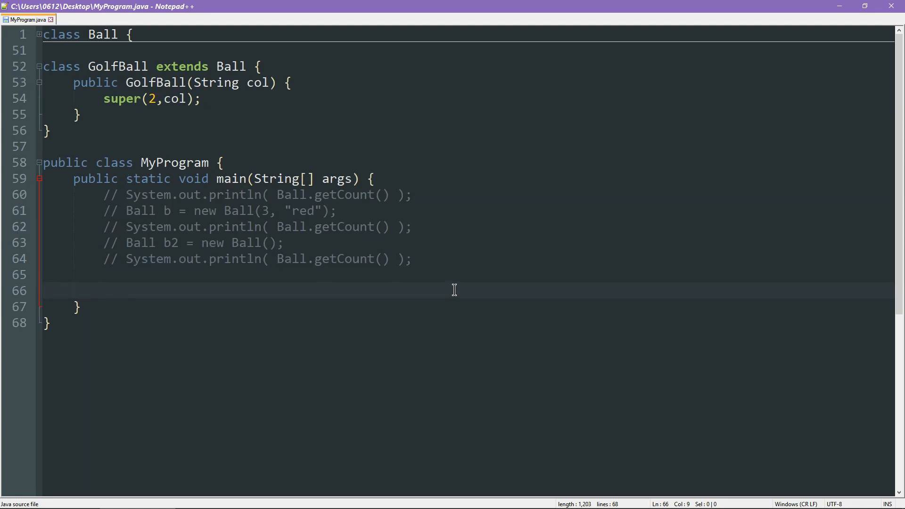
# In main write GolfBall gb = new GolfBall("white"); then gb.kick(); and gb.display();.
pyautogui.write('GolfBall gb')
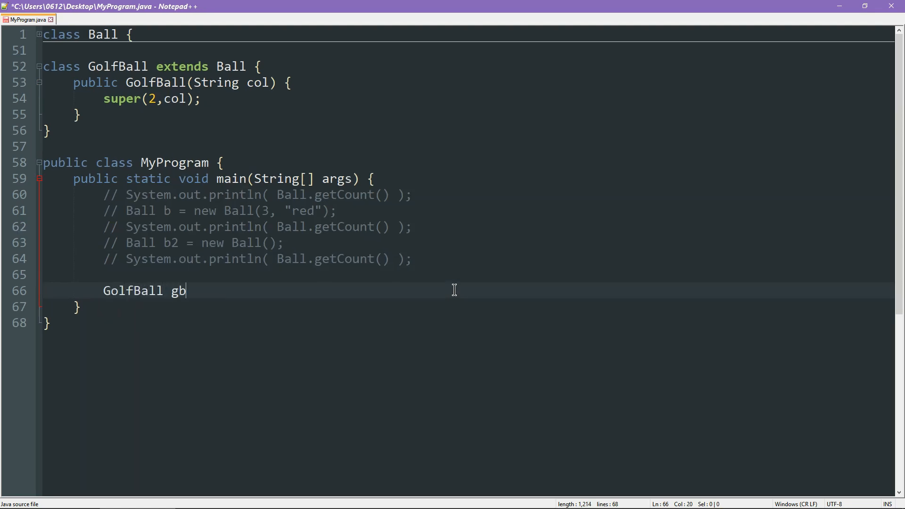
pyautogui.write('= new GolfBall(')
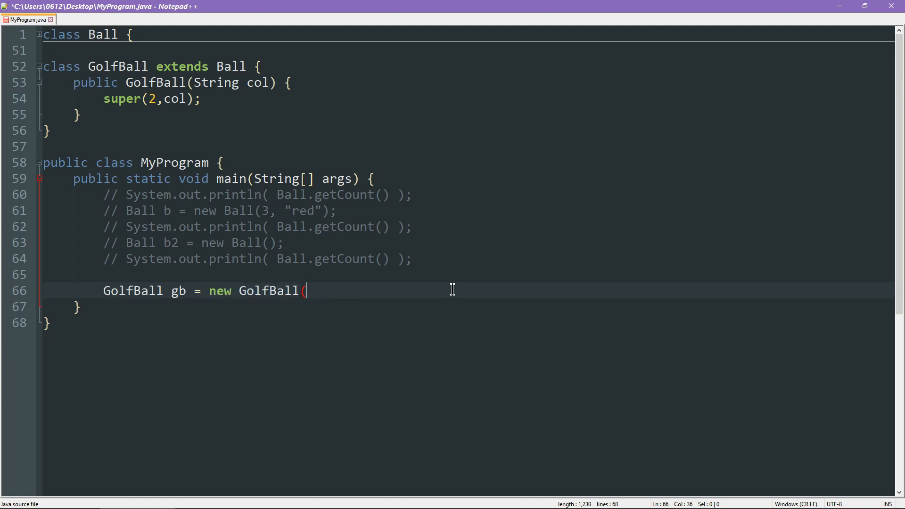
pyautogui.click(130, 83)
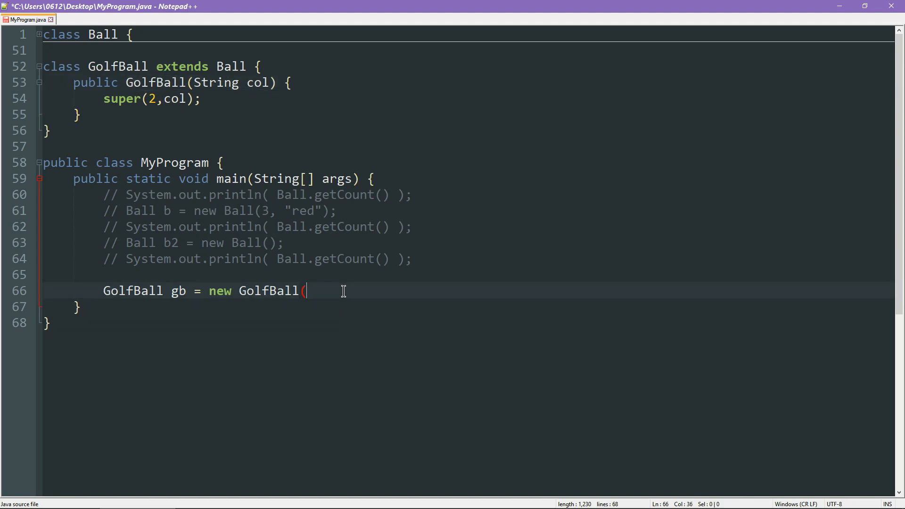
pyautogui.write('"white")')
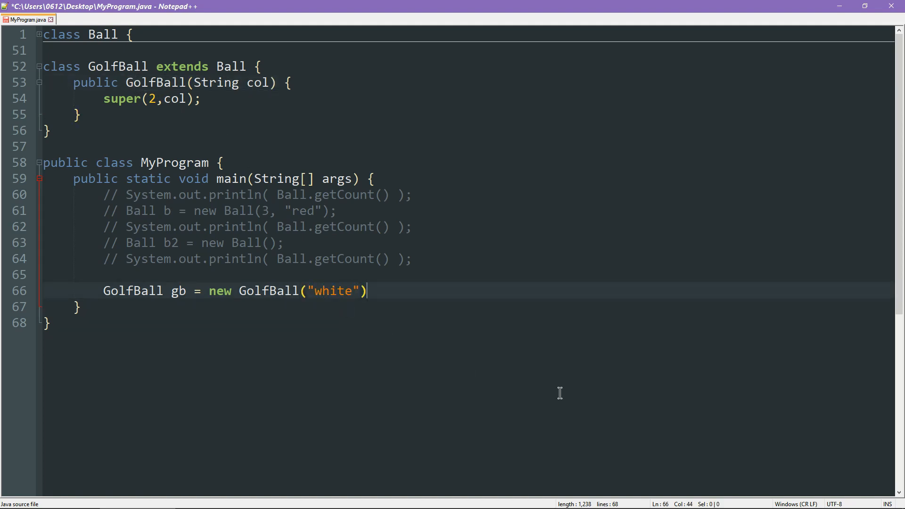
pyautogui.write(';')
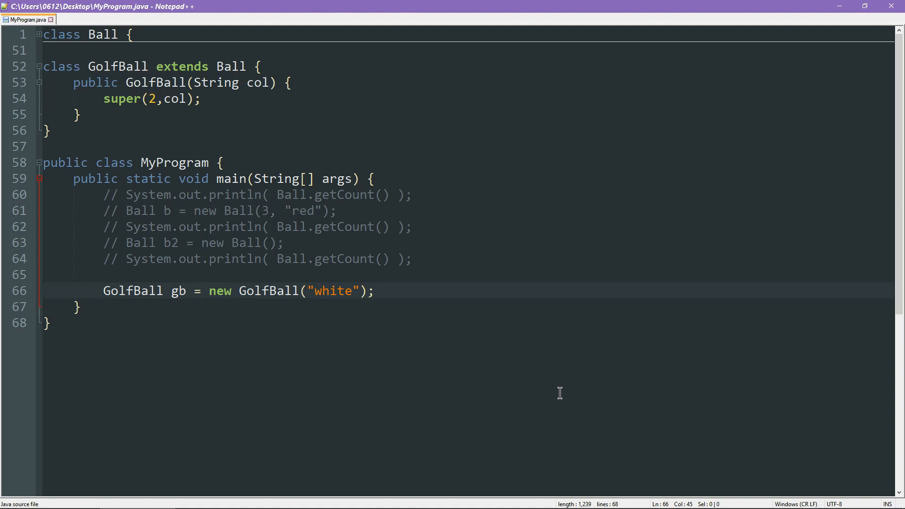
pyautogui.click(374, 290)
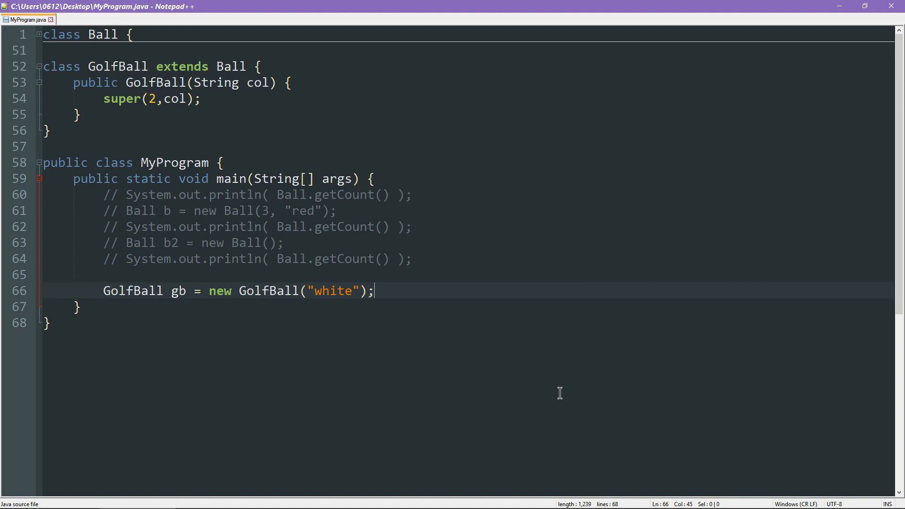
pyautogui.write('\\')
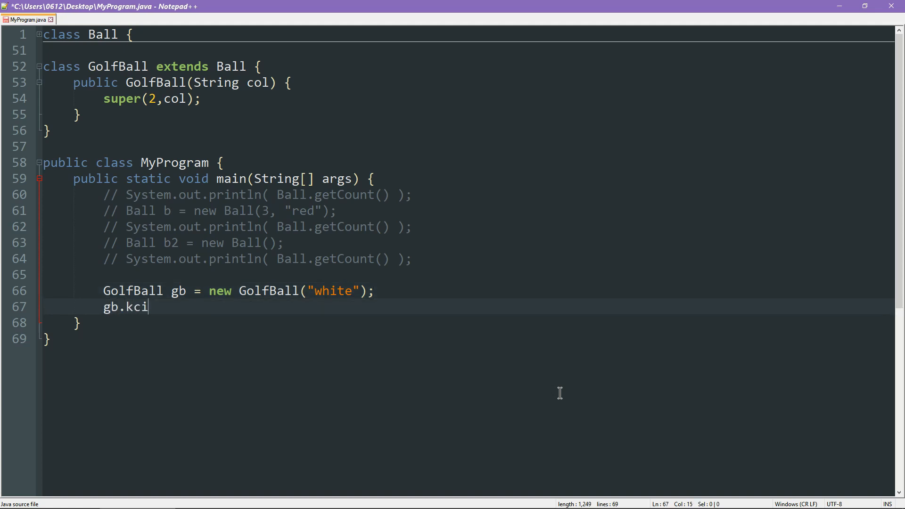
pyautogui.write('ck();')
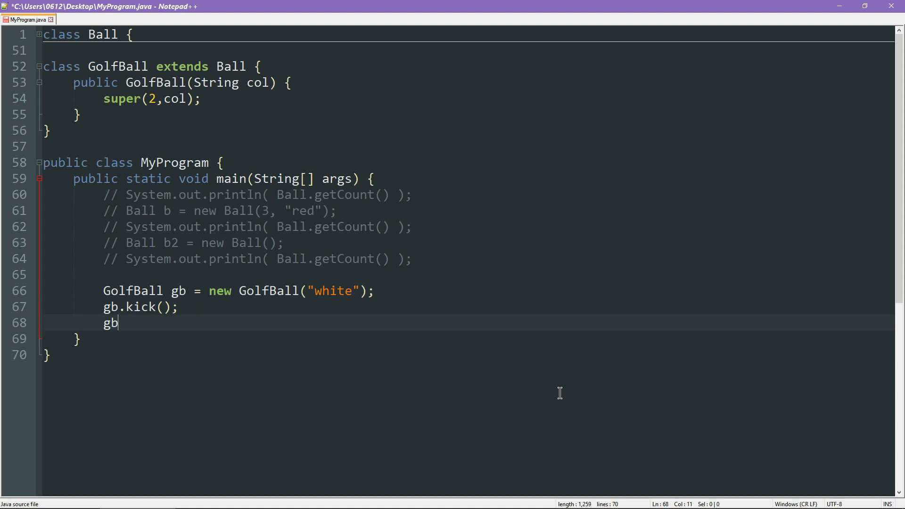
pyautogui.write('.display();')
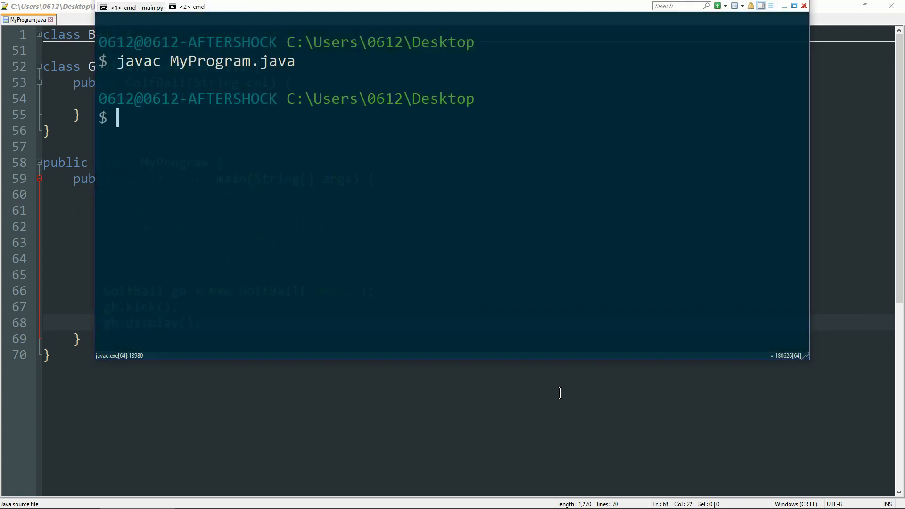
# Run java MyProgram in Cmder, printing Ball Size 2, Color white, Pos 3.
pyautogui.write('java MyProgram')
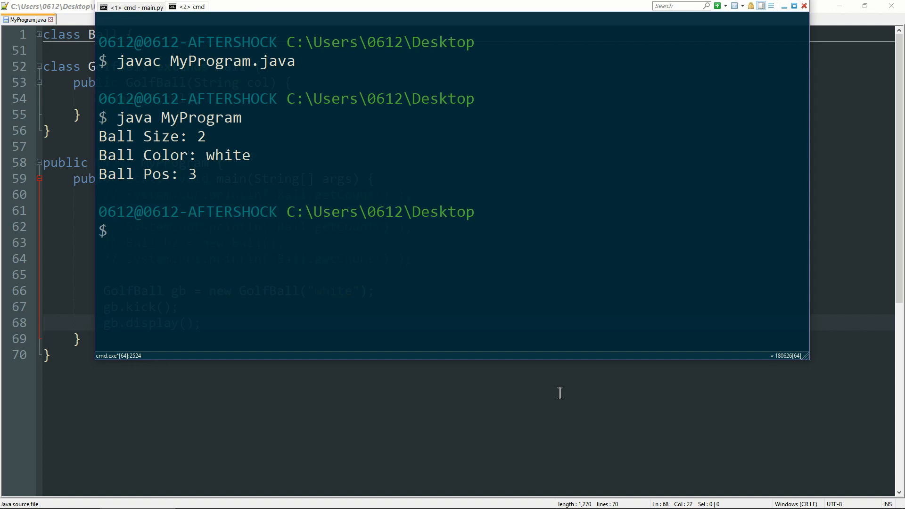
pyautogui.moveTo(265, 154)
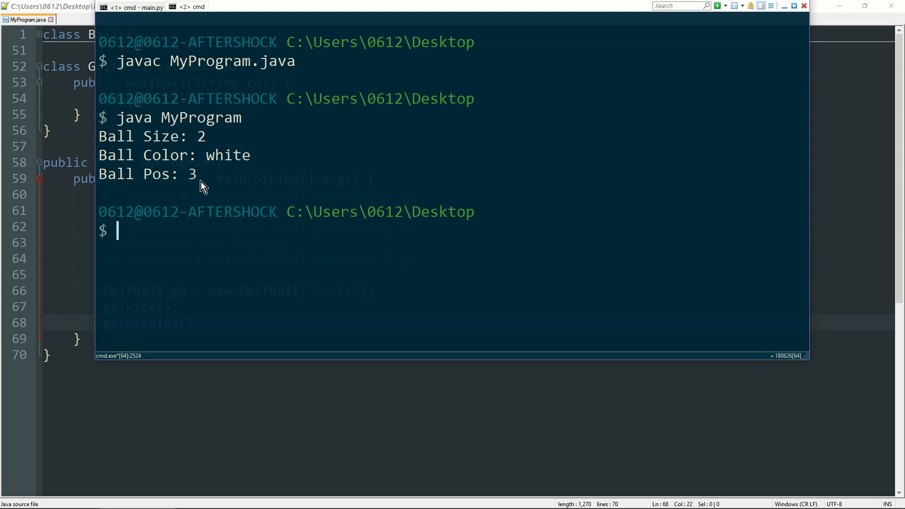
pyautogui.moveTo(200, 198)
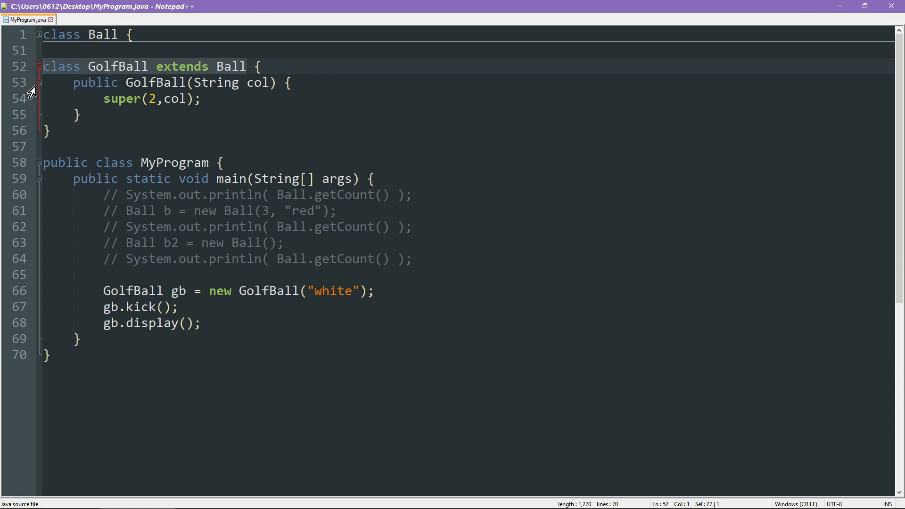
pyautogui.moveTo(272, 129)
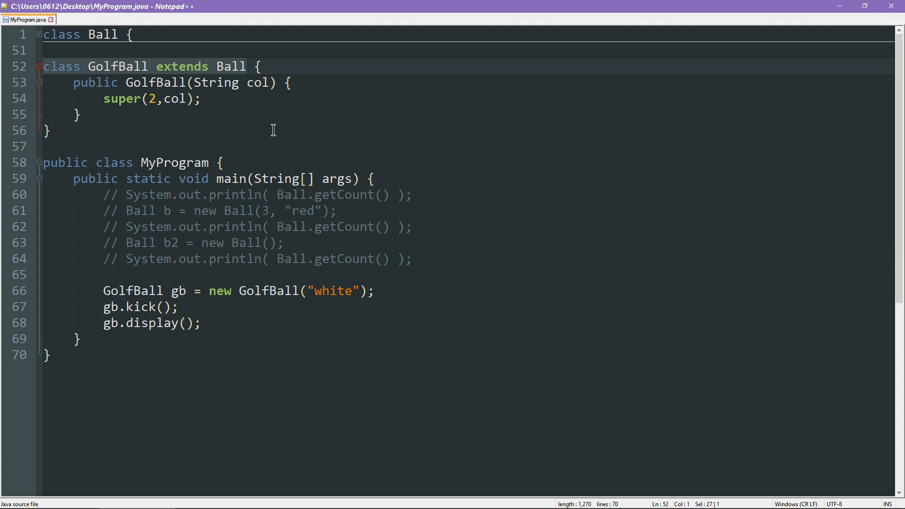
# Write a '// Overriding' comment inside GolfBall below its constructor.
pyautogui.click(200, 323)
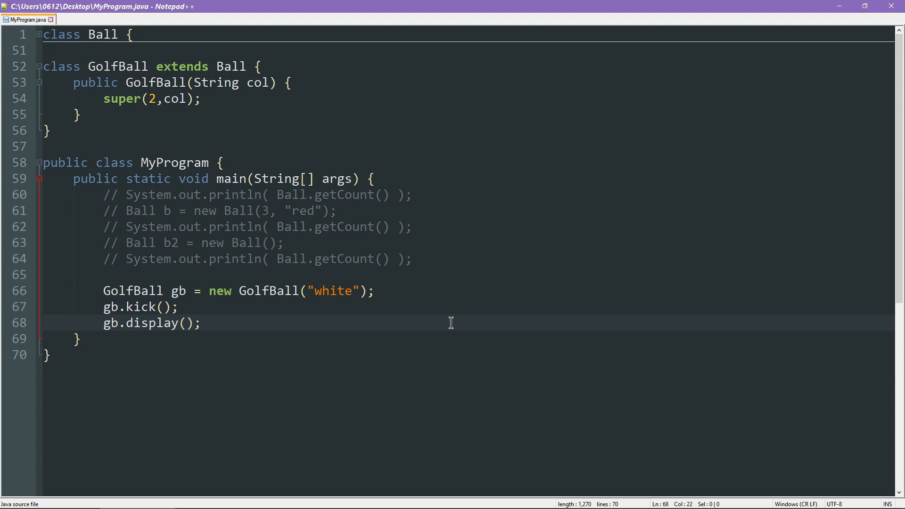
pyautogui.click(201, 323)
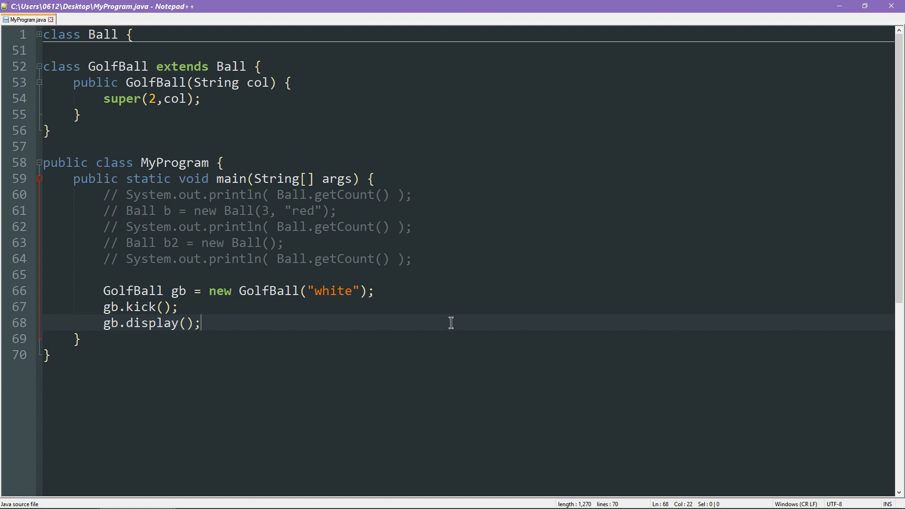
pyautogui.write('// Overriding')
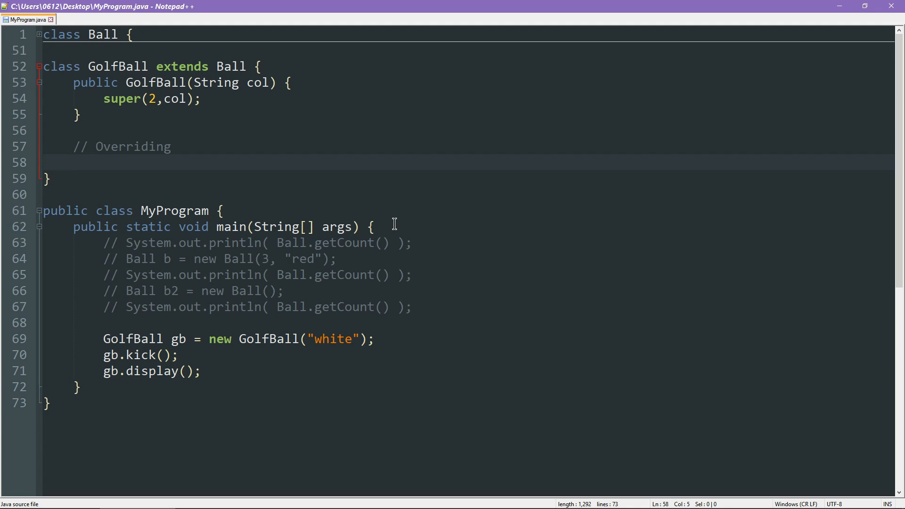
# Check Ball's protected pos field, then write public void kick() { pos += 7; } in GolfBall.
pyautogui.click(74, 162)
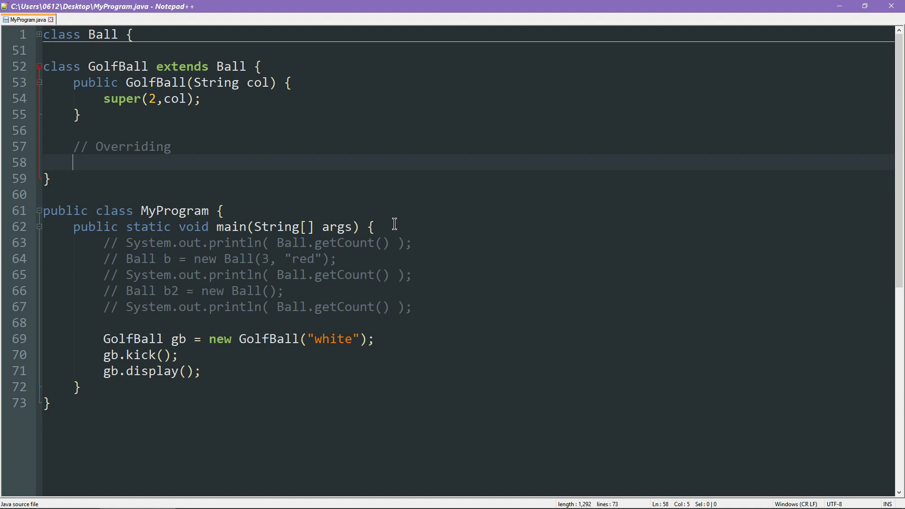
pyautogui.scroll(3)
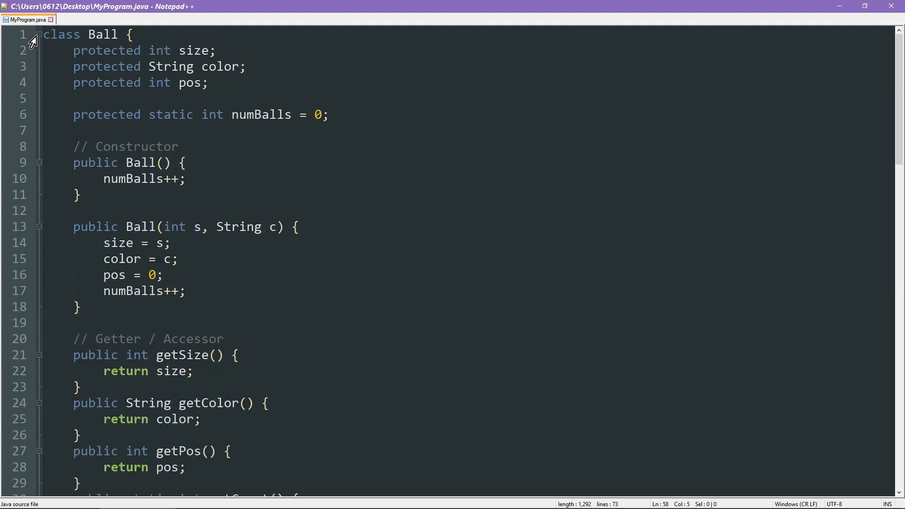
pyautogui.scroll(-3)
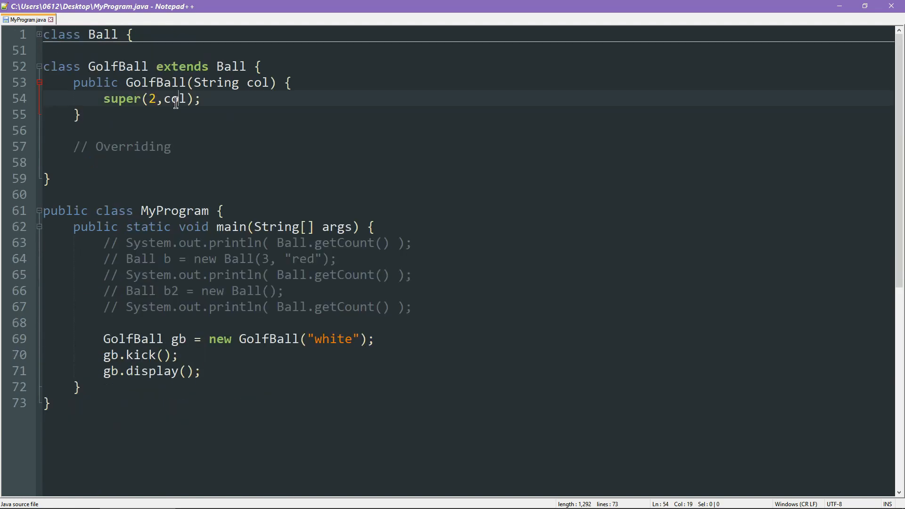
pyautogui.write('public')
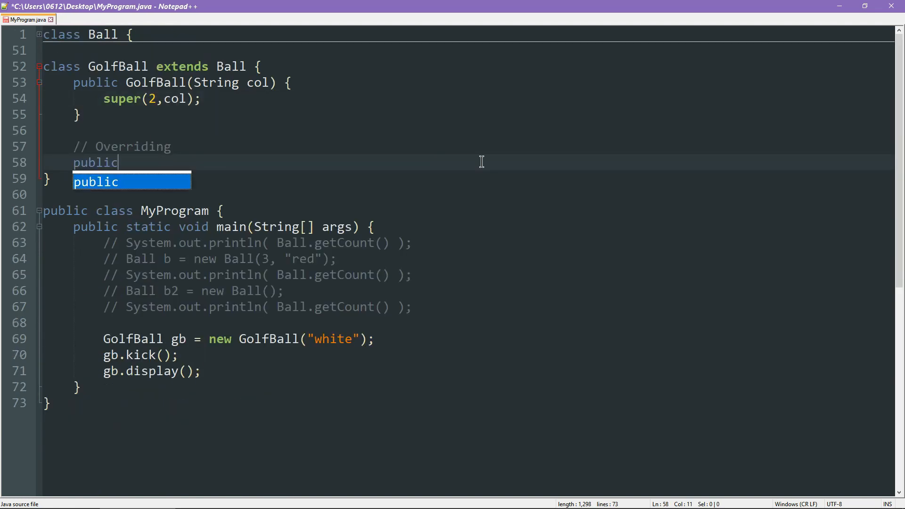
pyautogui.write('void kick() {')
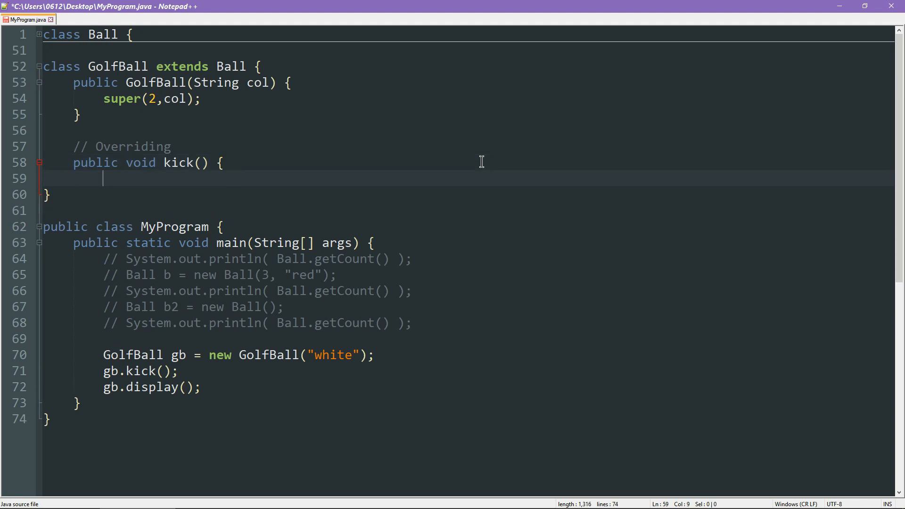
pyautogui.press('enter')
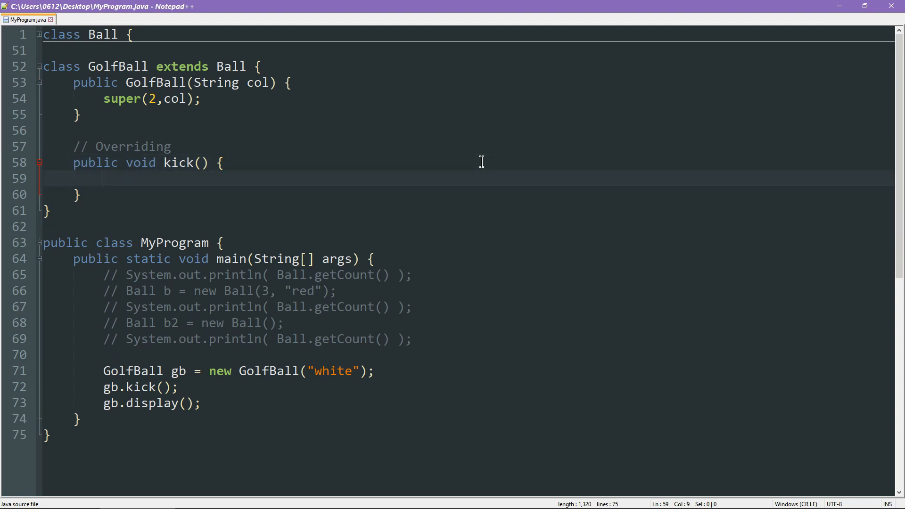
pyautogui.write('pos += 7;')
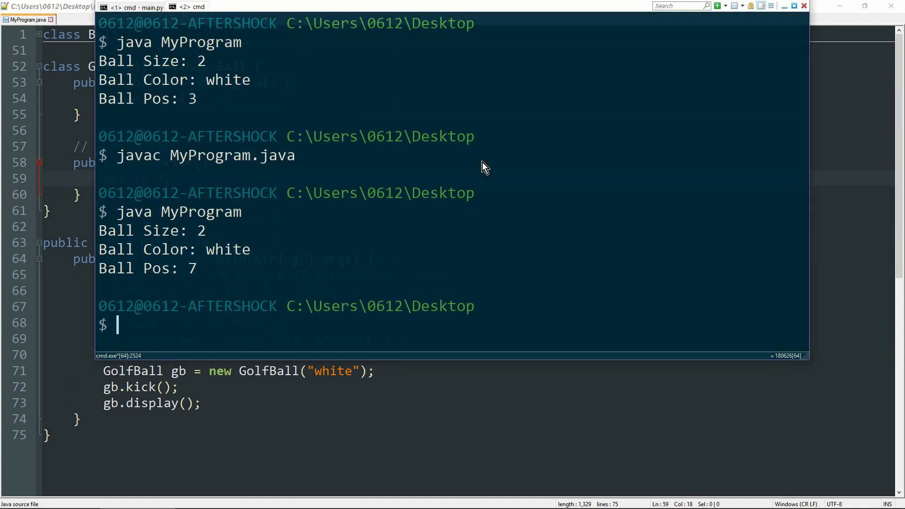
pyautogui.moveTo(135, 282)
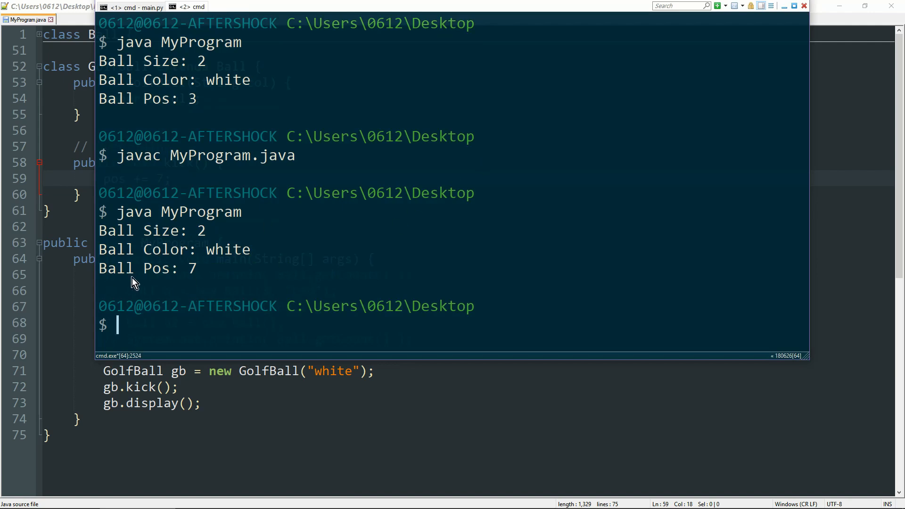
pyautogui.moveTo(209, 283)
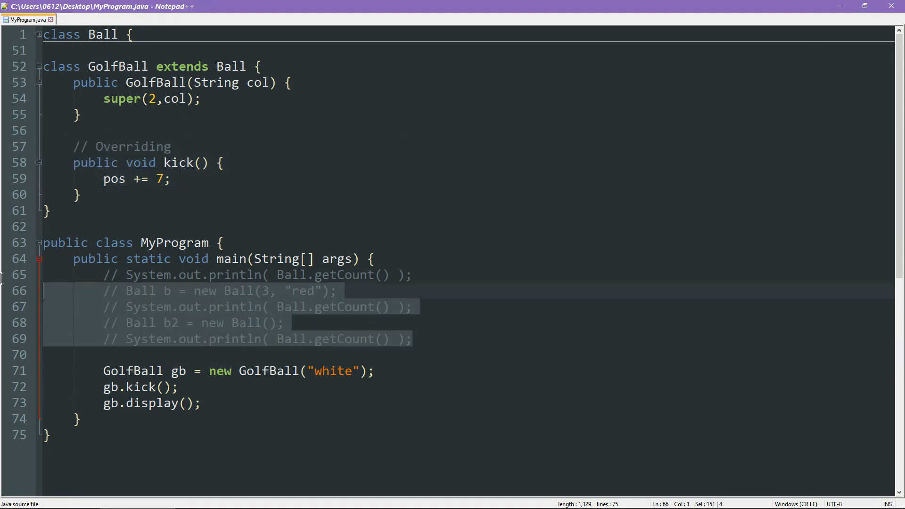
# Remove the commented test lines and add b.display(); after b.kick(); in main.
pyautogui.press('Delete')
pyautogui.write('b.kick(')
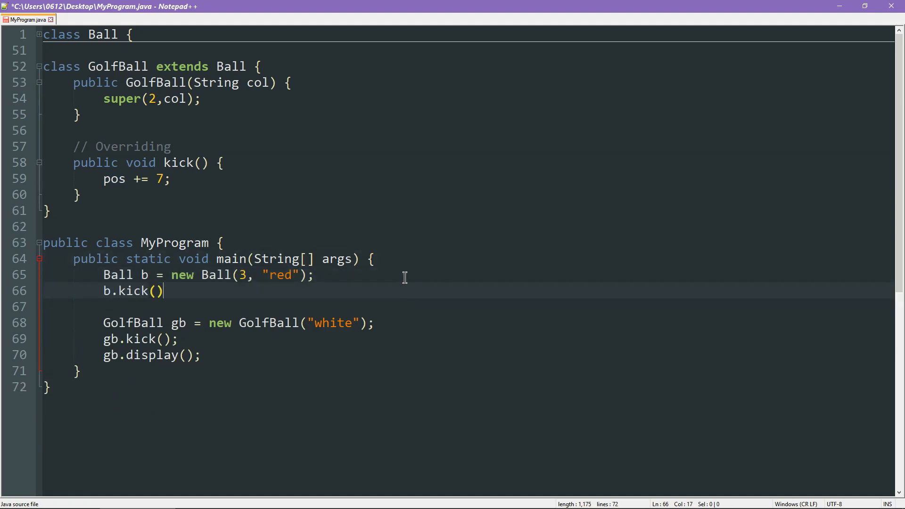
pyautogui.write(';')
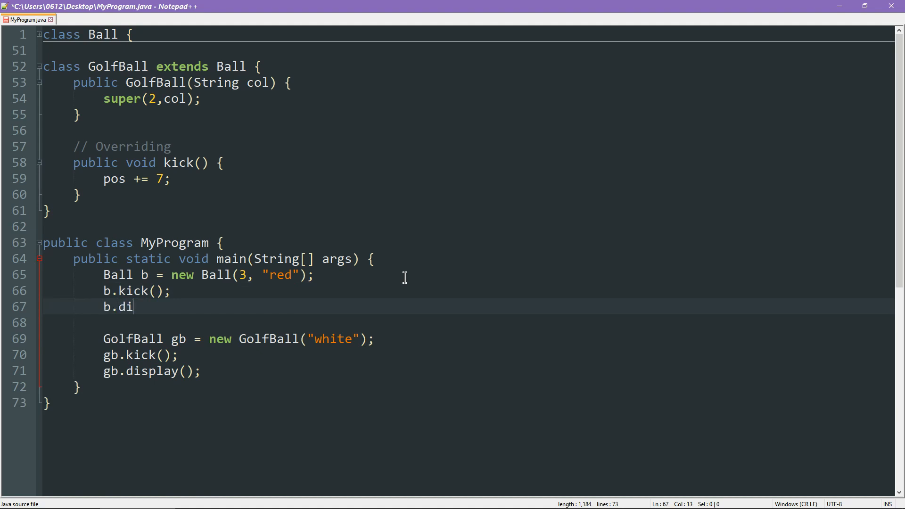
pyautogui.write('splay();')
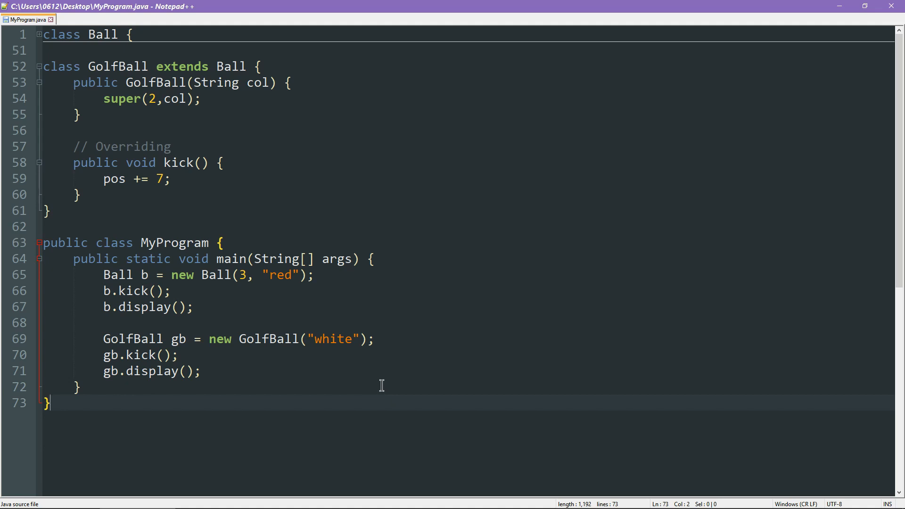
pyautogui.moveTo(270, 323)
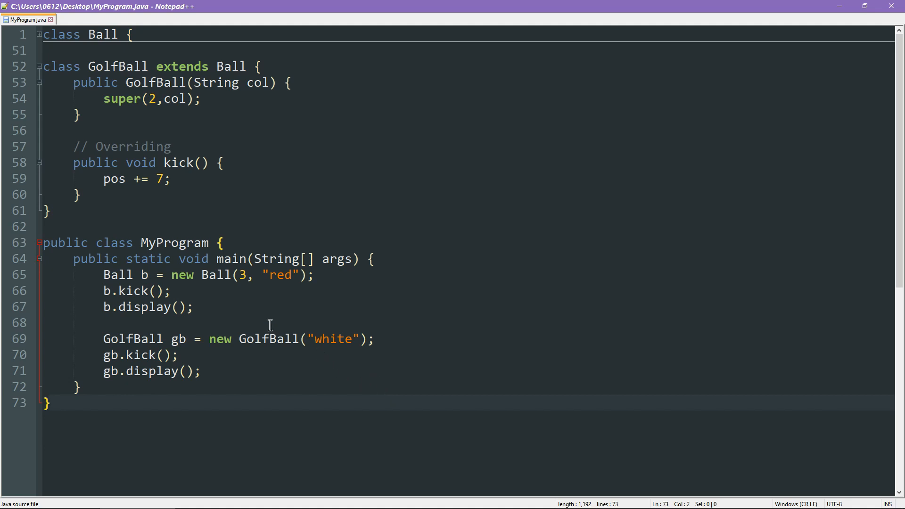
pyautogui.click(110, 292)
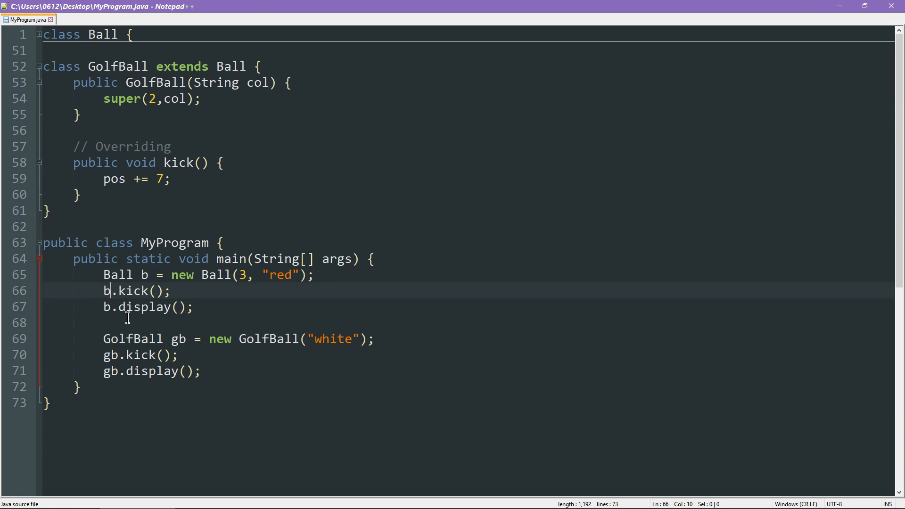
pyautogui.click(140, 355)
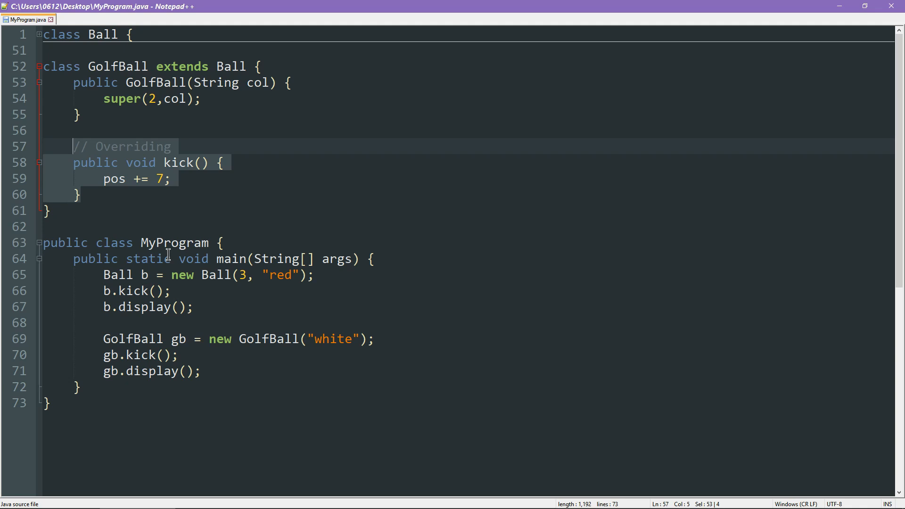
# Write public void swing() { pos += 100; } in GolfBall and call gb.swing() in main.
pyautogui.press('enter')
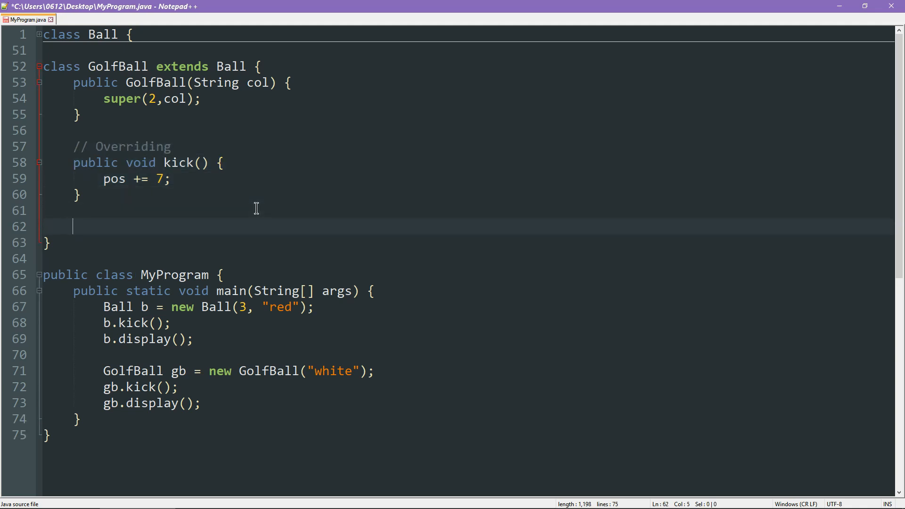
pyautogui.write('pu')
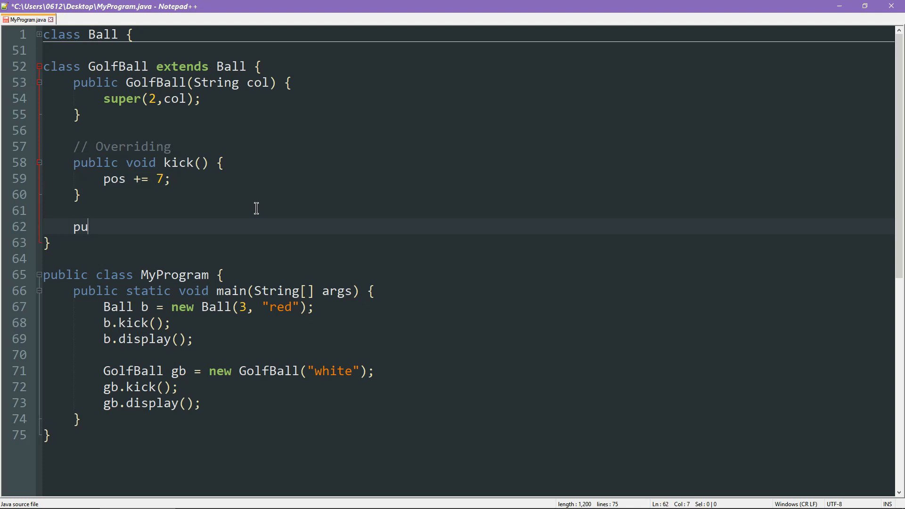
pyautogui.write('blic void swing() {')
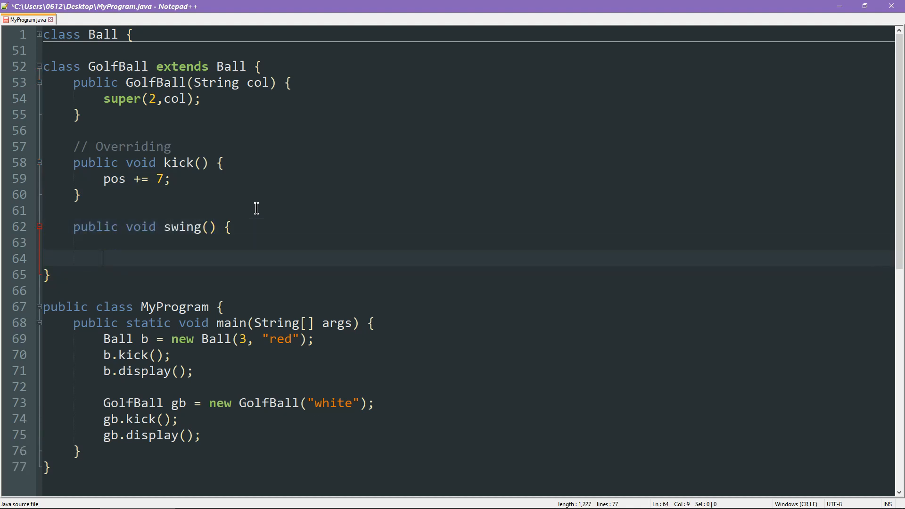
pyautogui.write('pos +=')
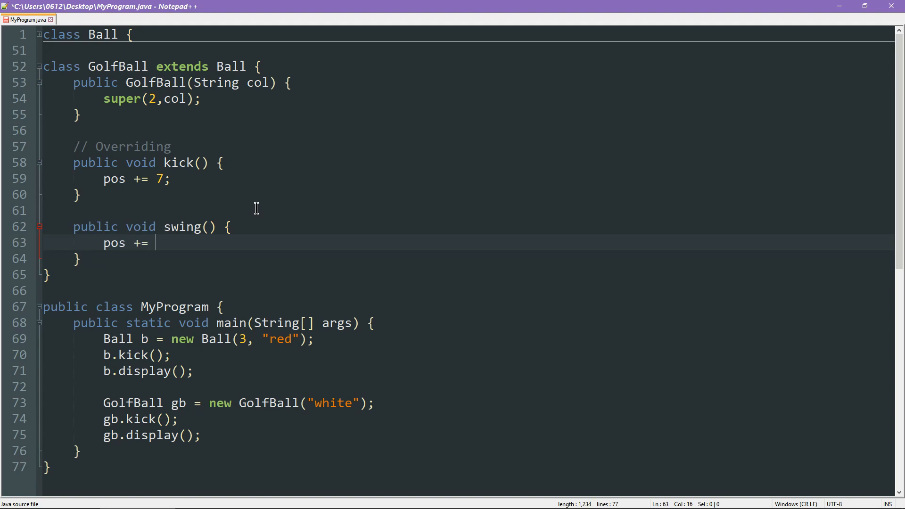
pyautogui.write('100;')
pyautogui.click(468, 419)
pyautogui.write('sw')
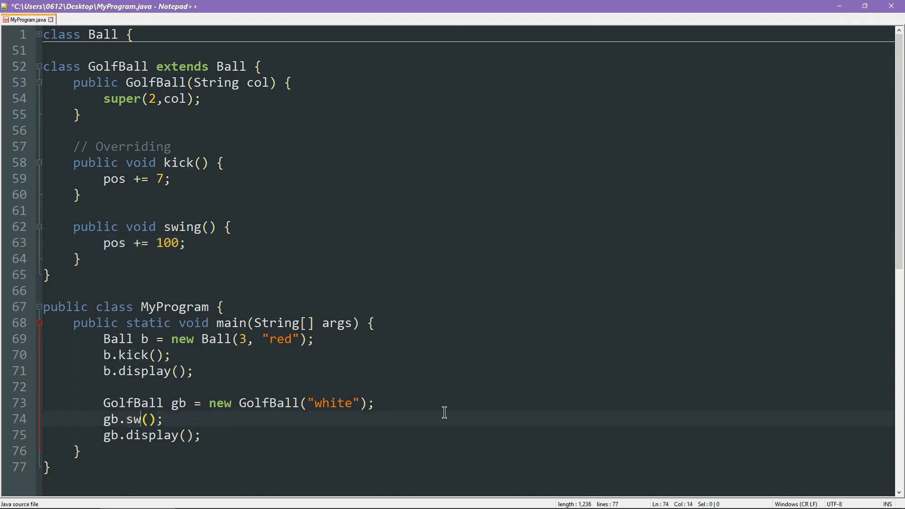
pyautogui.write('ing')
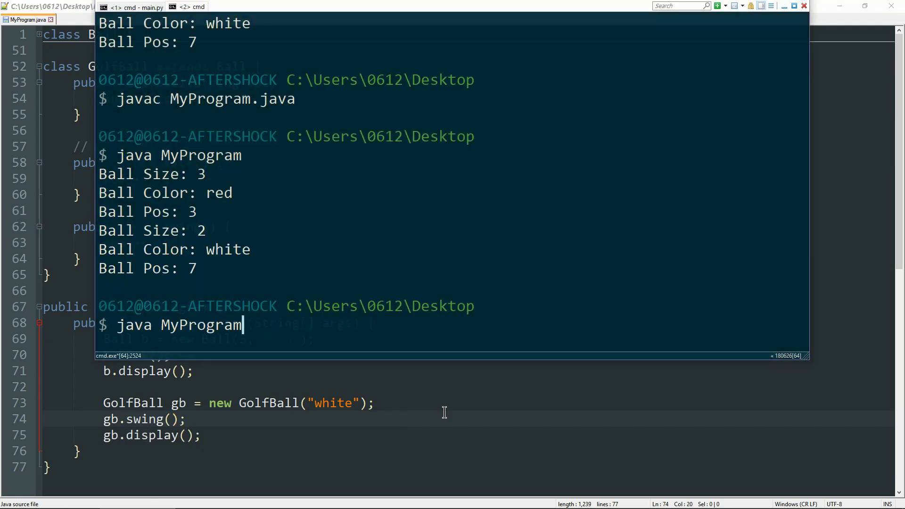
# Run java MyProgram in cmd, printing Ball Pos: 100, then return to the editor.
pyautogui.press('Return')
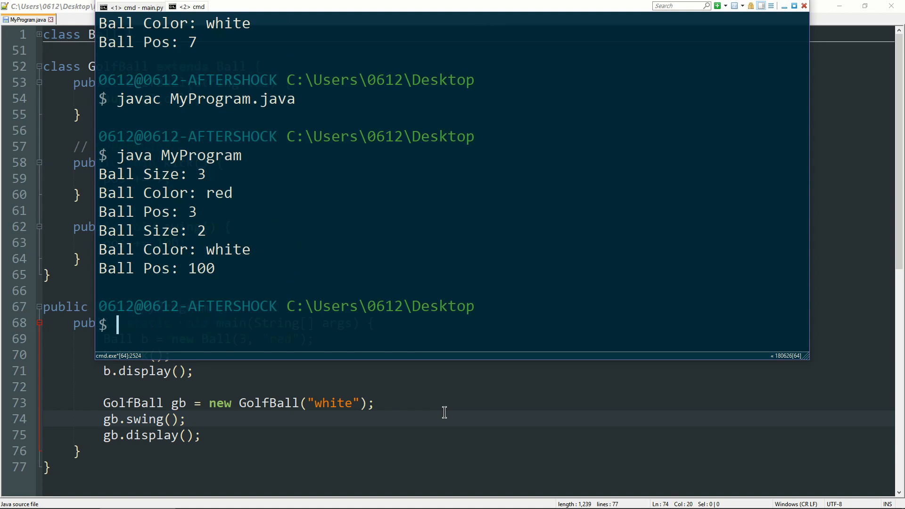
pyautogui.doubleClick(115, 267)
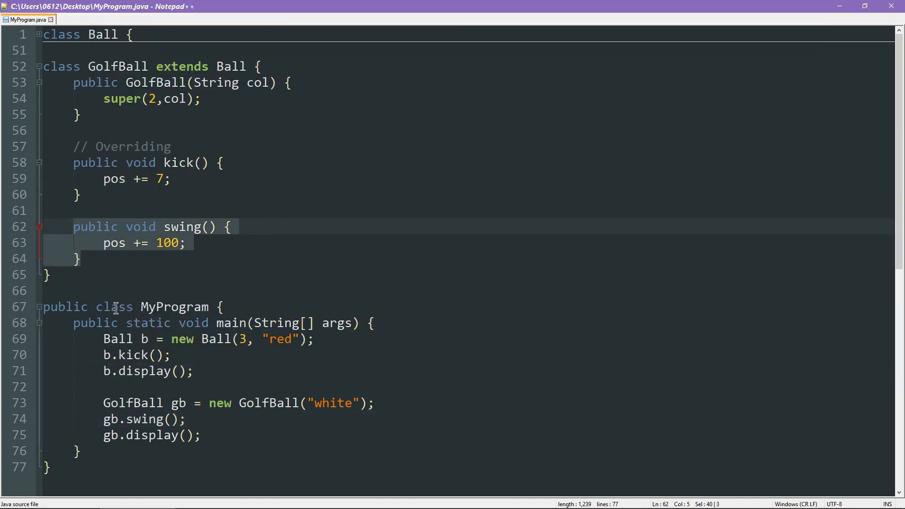
pyautogui.click(139, 355)
pyautogui.write('swing')
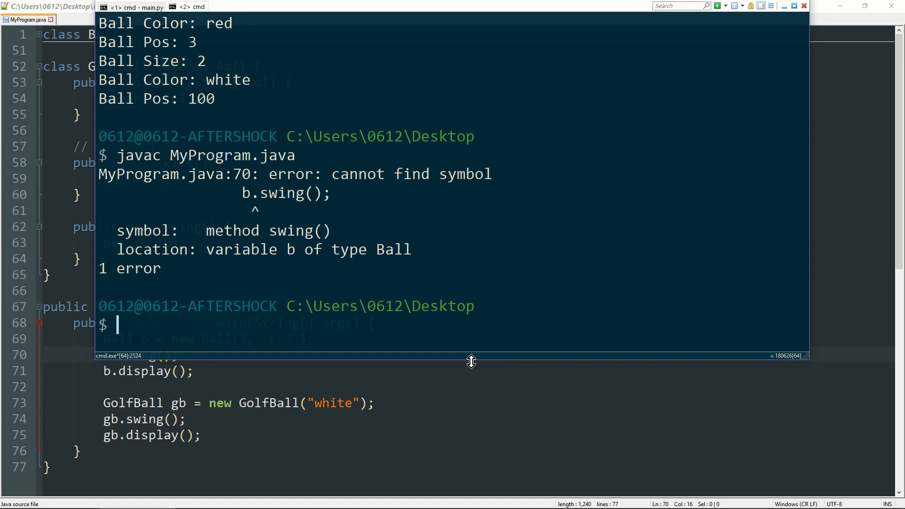
pyautogui.moveTo(300, 252)
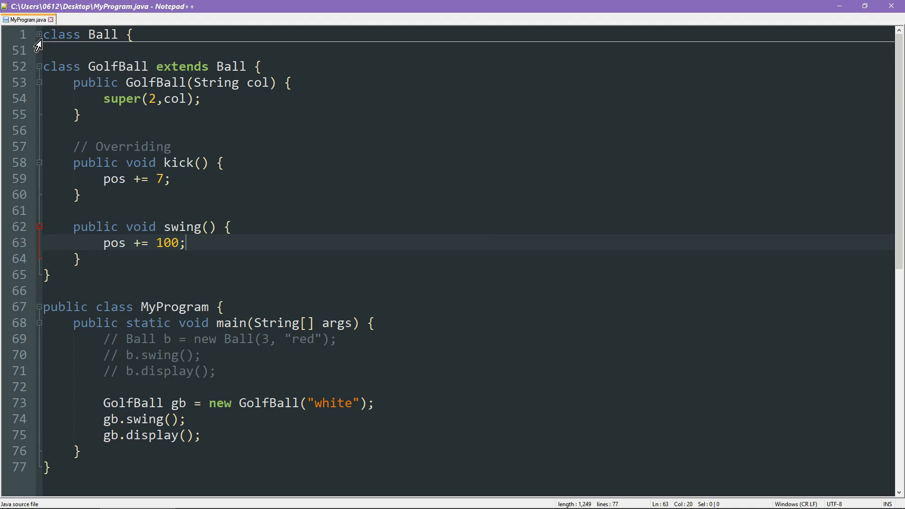
# Change Ball's pos field access keyword from protected to private.
pyautogui.scroll(3)
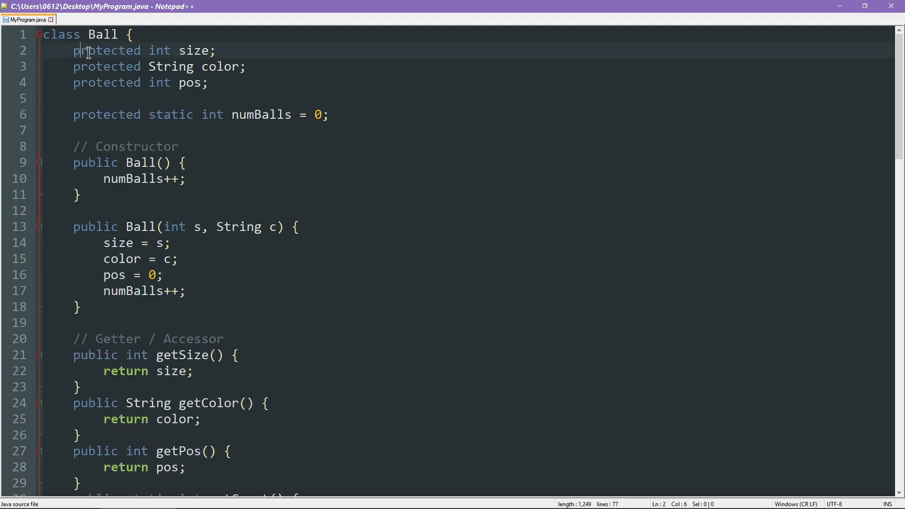
pyautogui.doubleClick(107, 50)
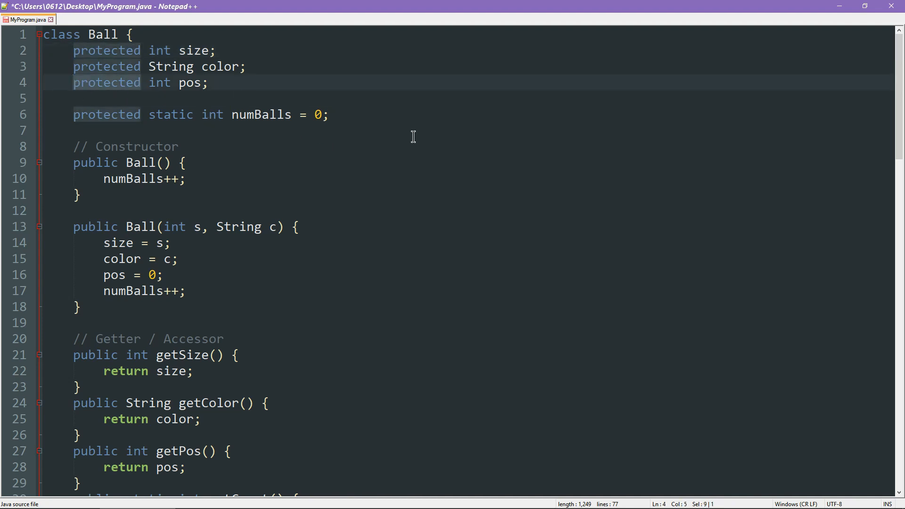
pyautogui.write('private')
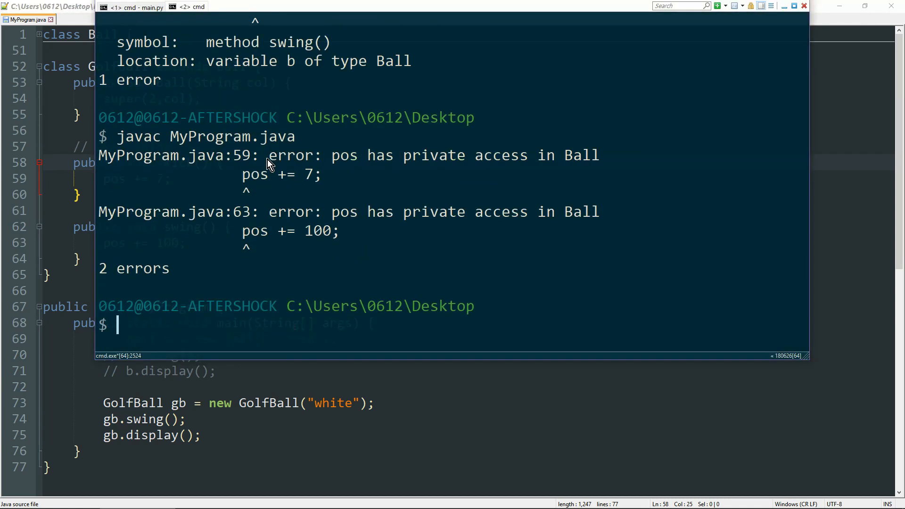
pyautogui.moveTo(286, 194)
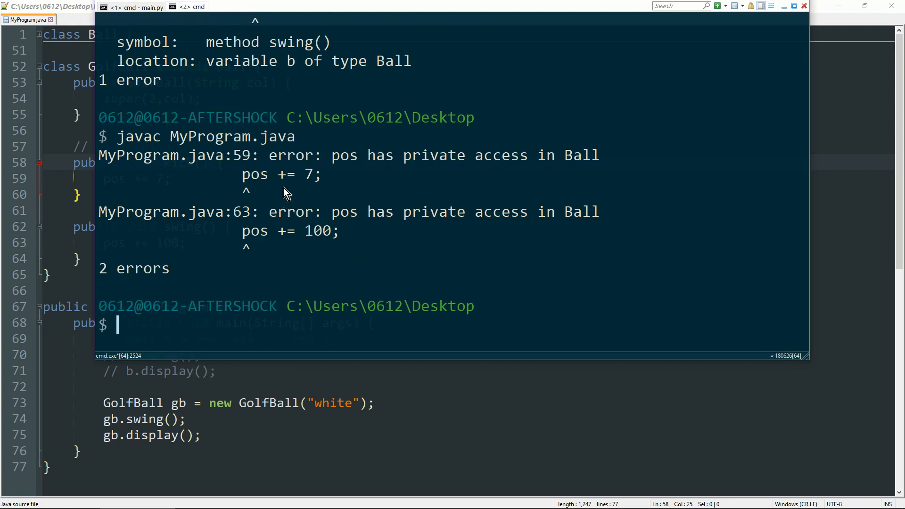
pyautogui.moveTo(247, 185)
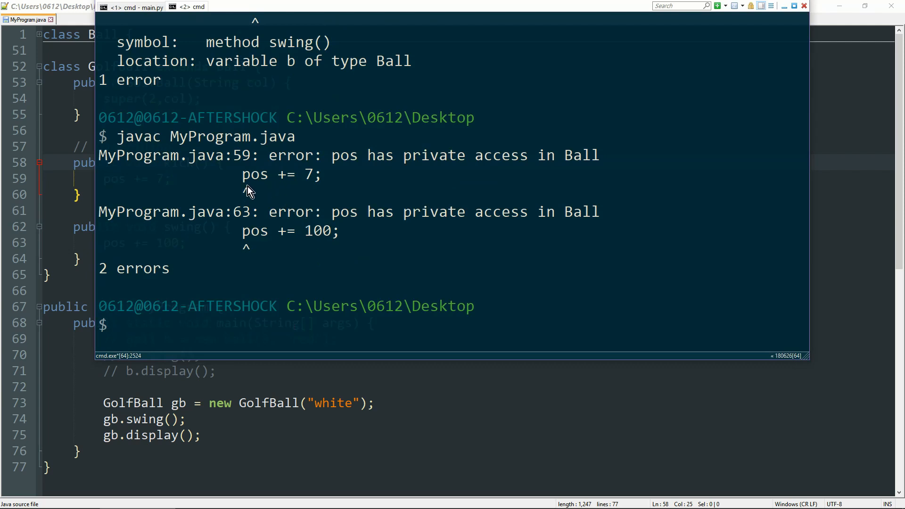
pyautogui.moveTo(286, 190)
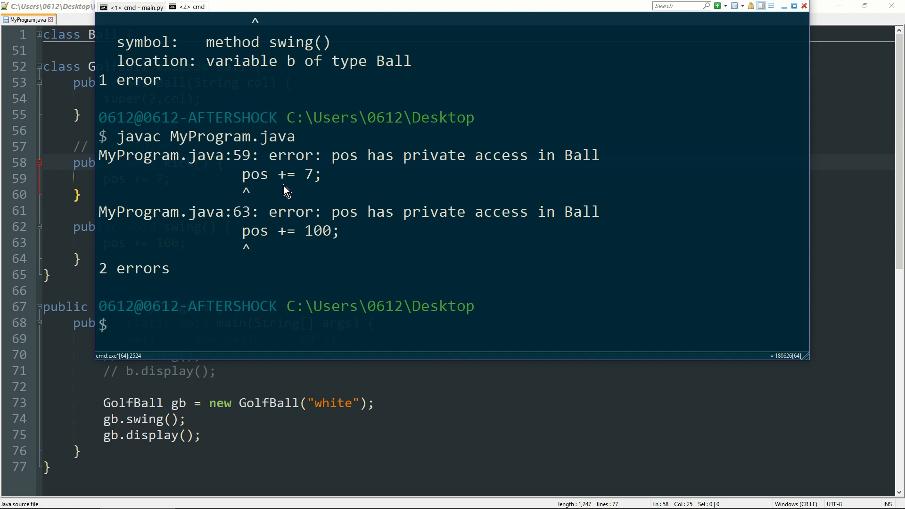
pyautogui.moveTo(447, 183)
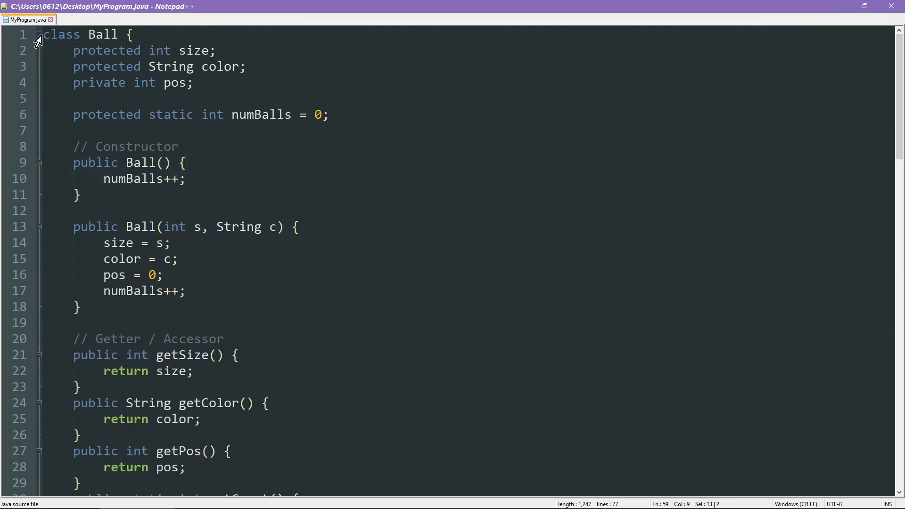
# Change Ball's pos field back to protected and save MyProgram.java.
pyautogui.click(111, 83)
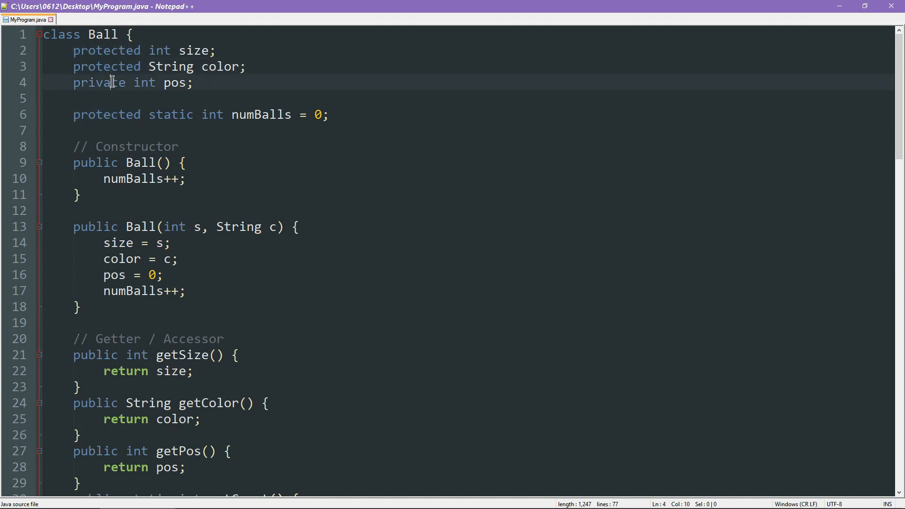
pyautogui.write('protected')
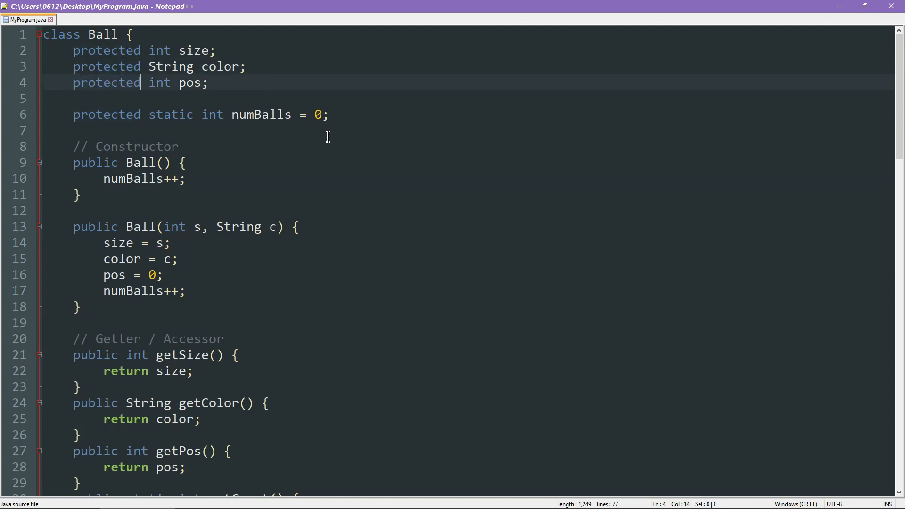
pyautogui.moveTo(56, 79)
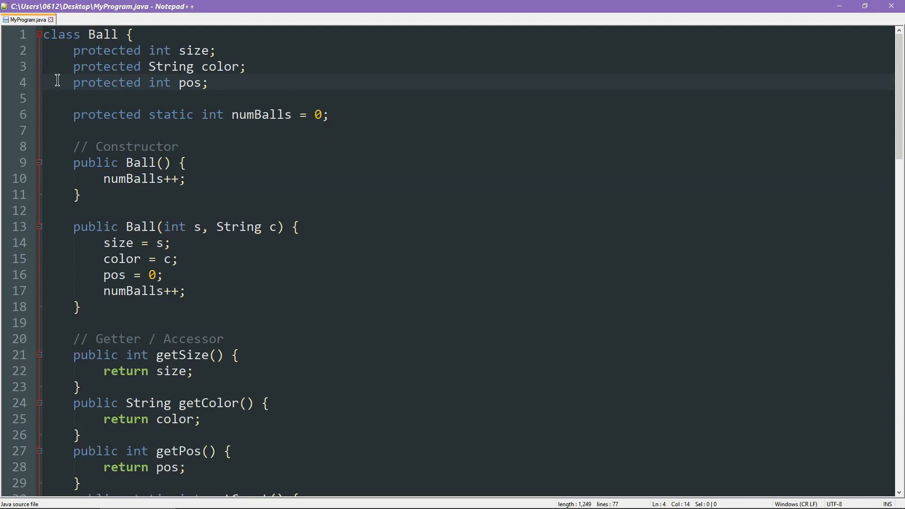
pyautogui.scroll(-3)
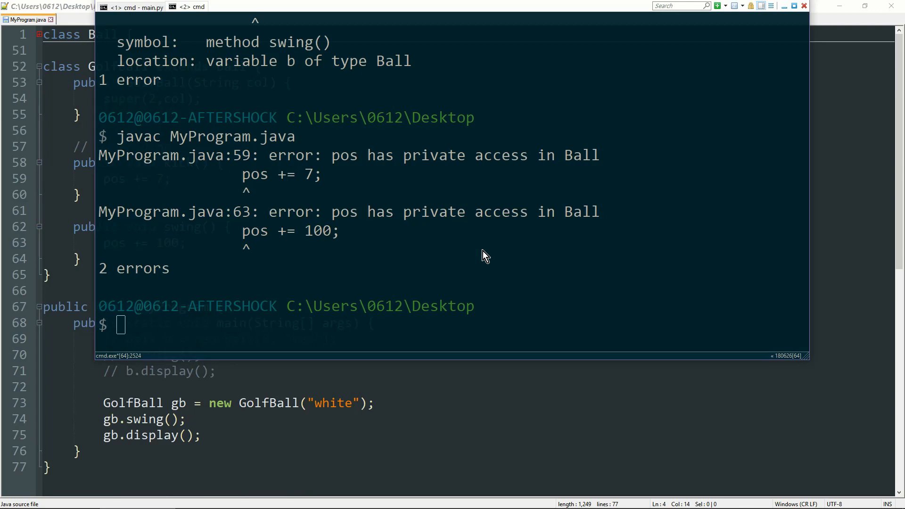
# Rerun javac MyProgram.java without errors and enter java MyProgram to run it.
pyautogui.press('Return')
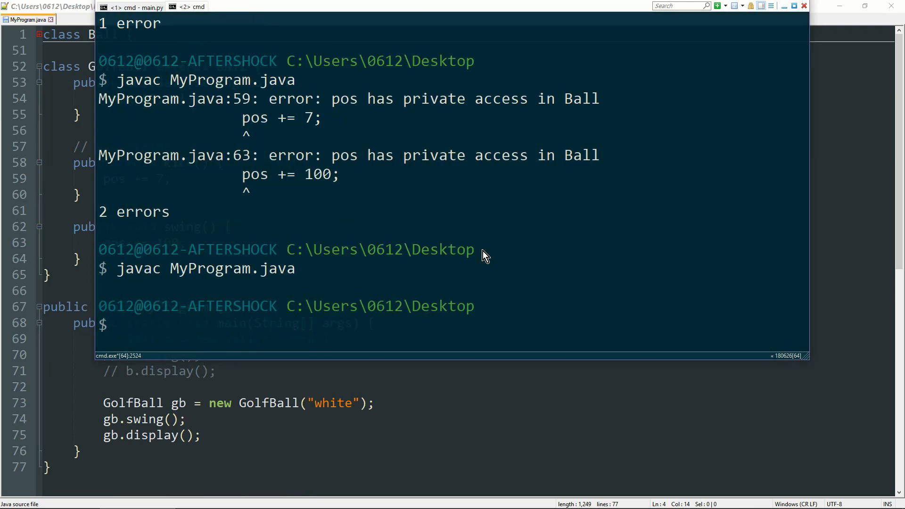
pyautogui.write('java MyProgram')
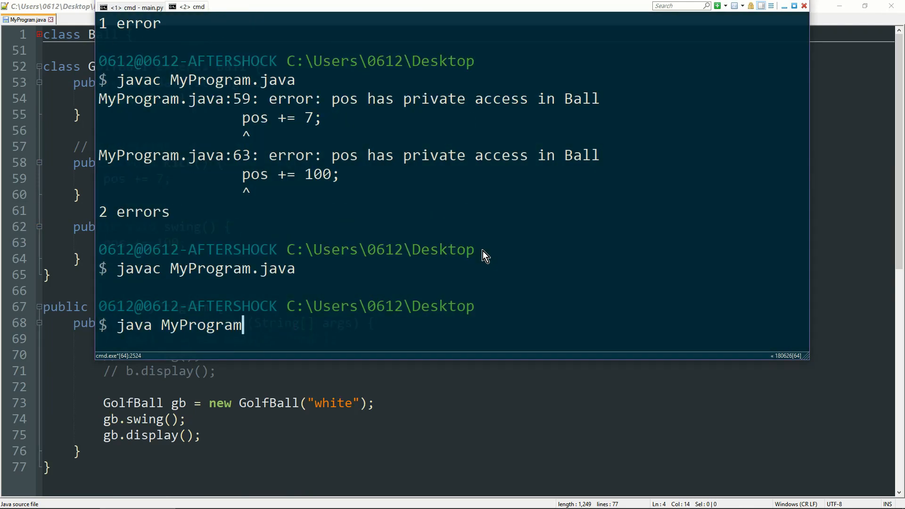